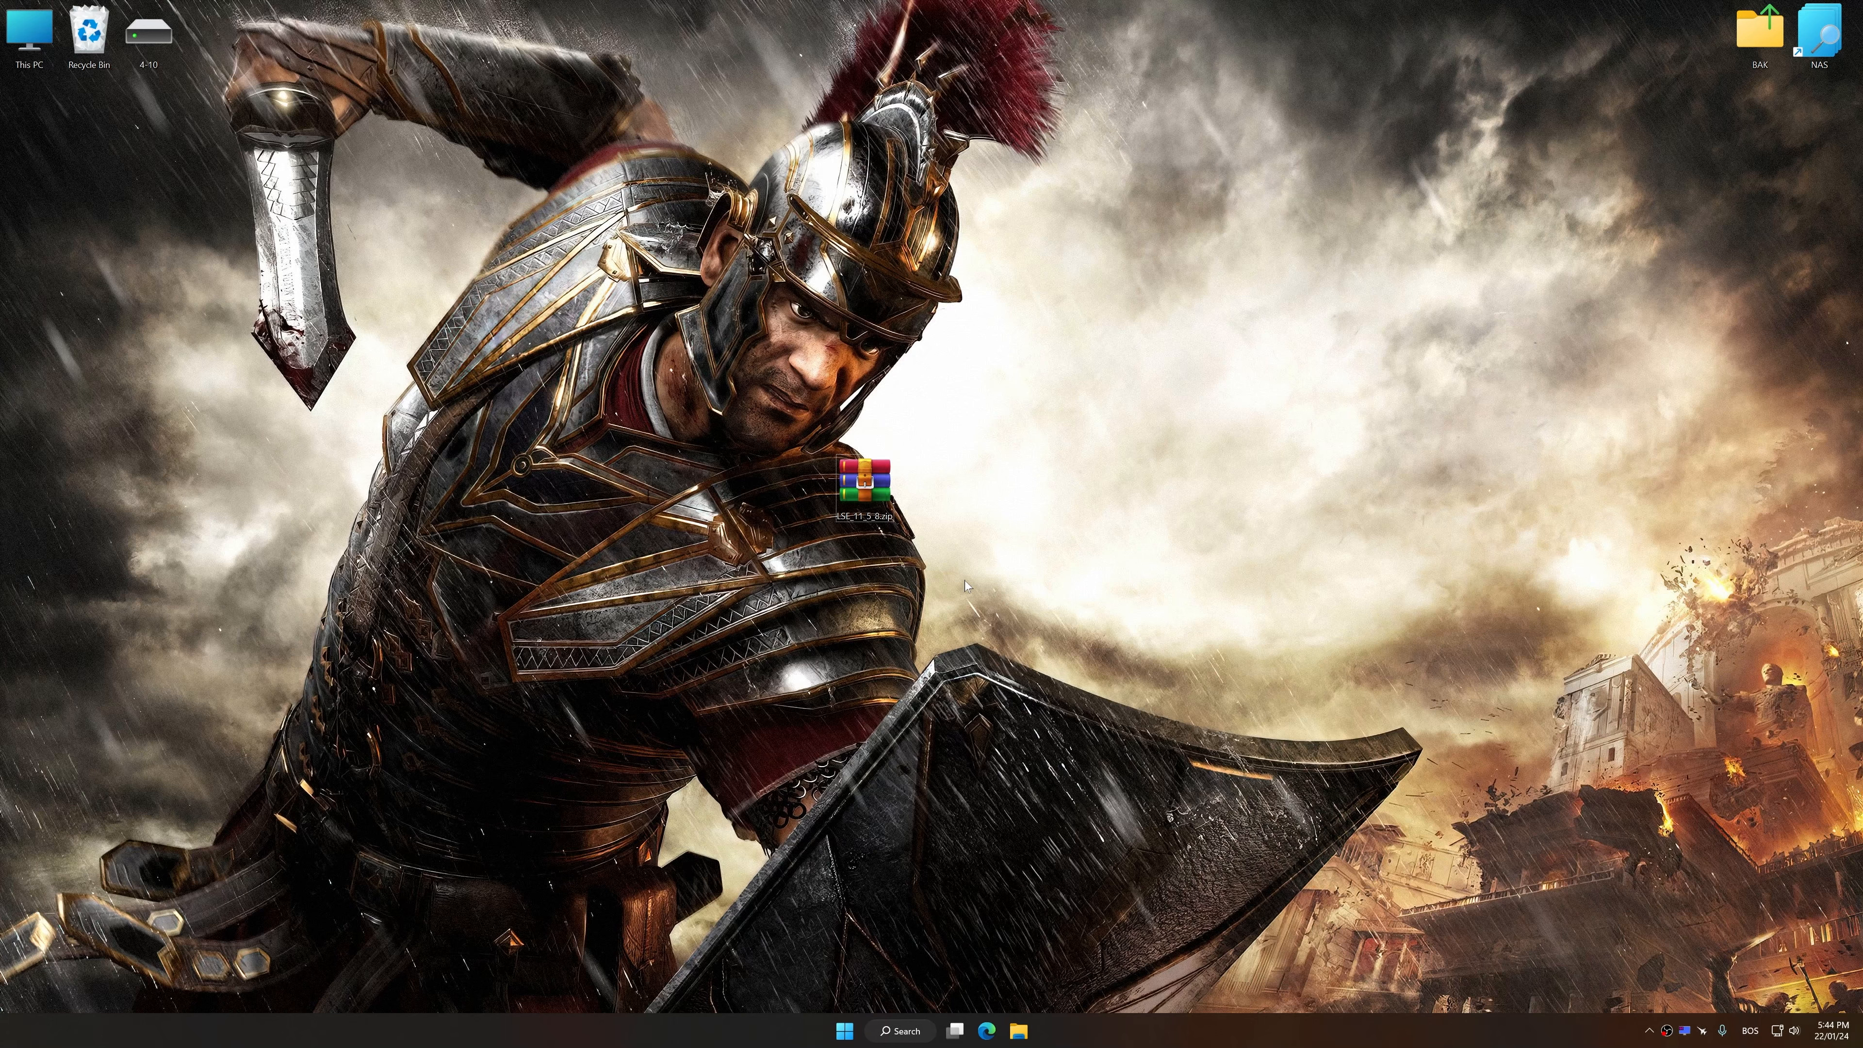
- Extract the archive to the desktop and launch the LowSpecsExperience setup file
right_click(864, 487)
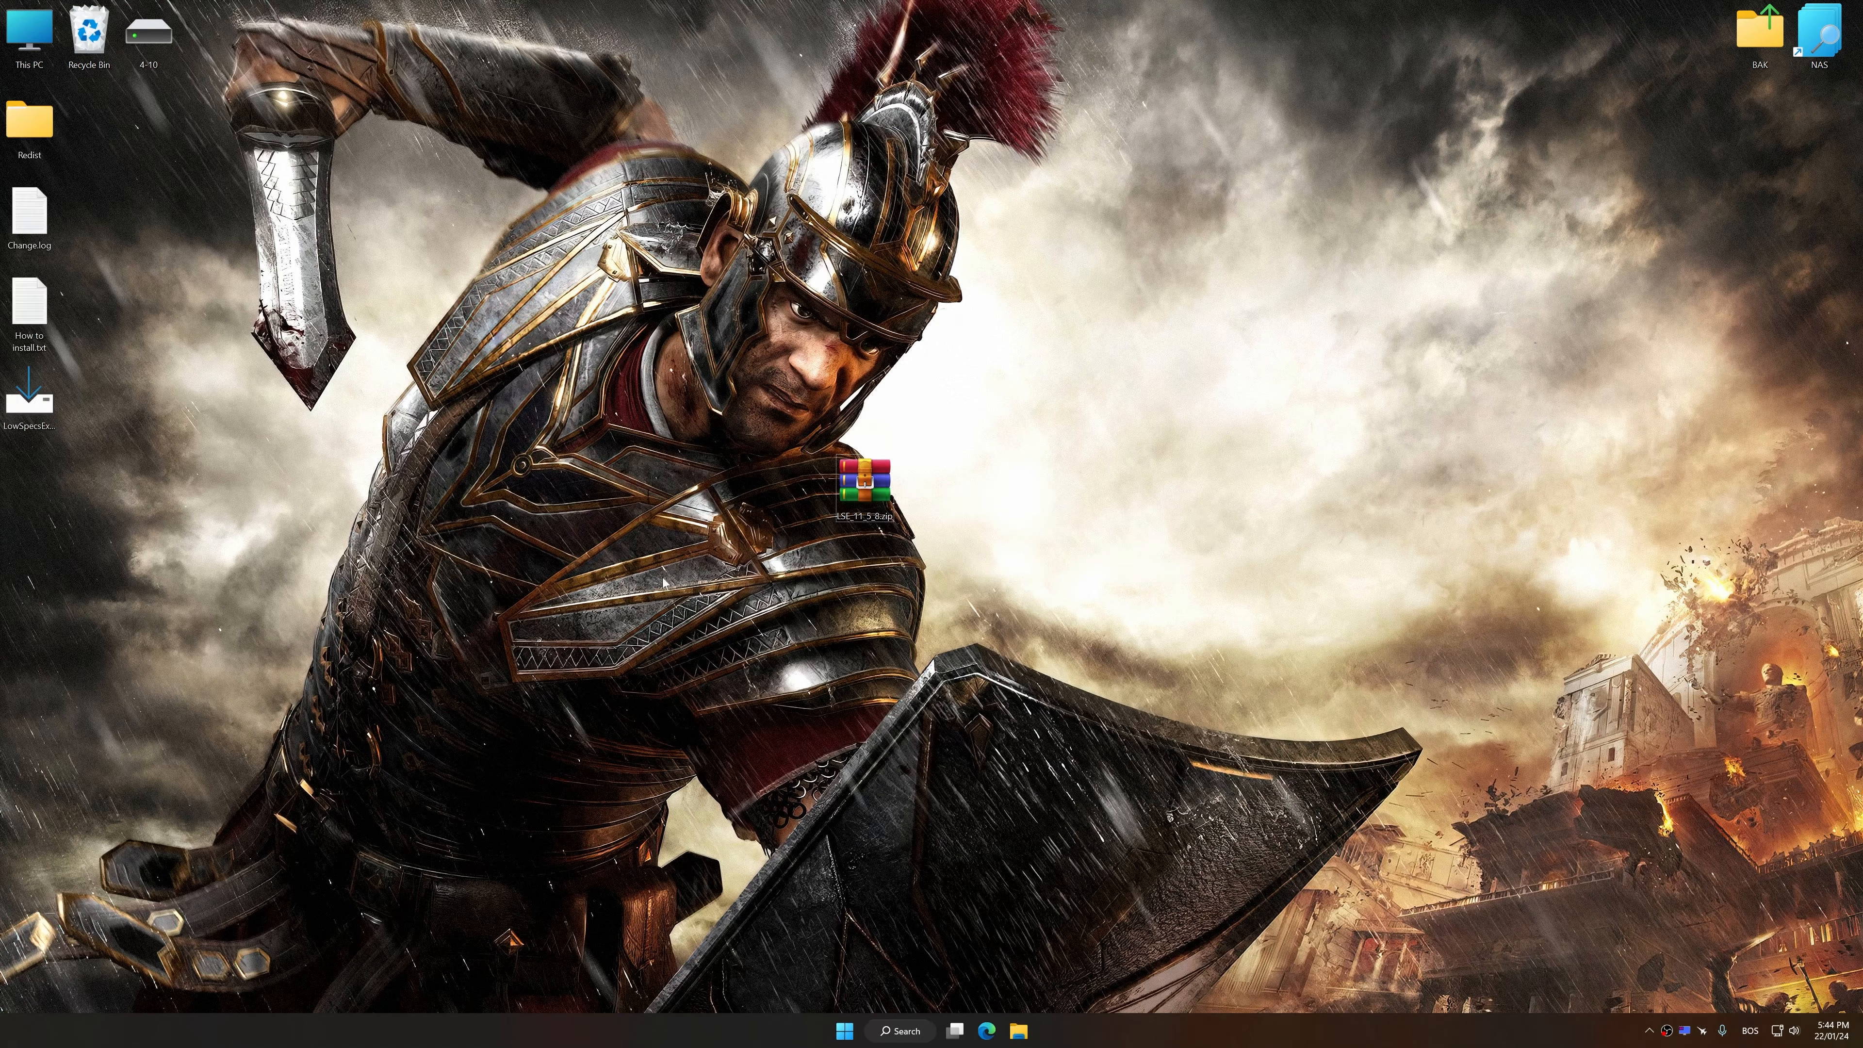
double_click(864, 487)
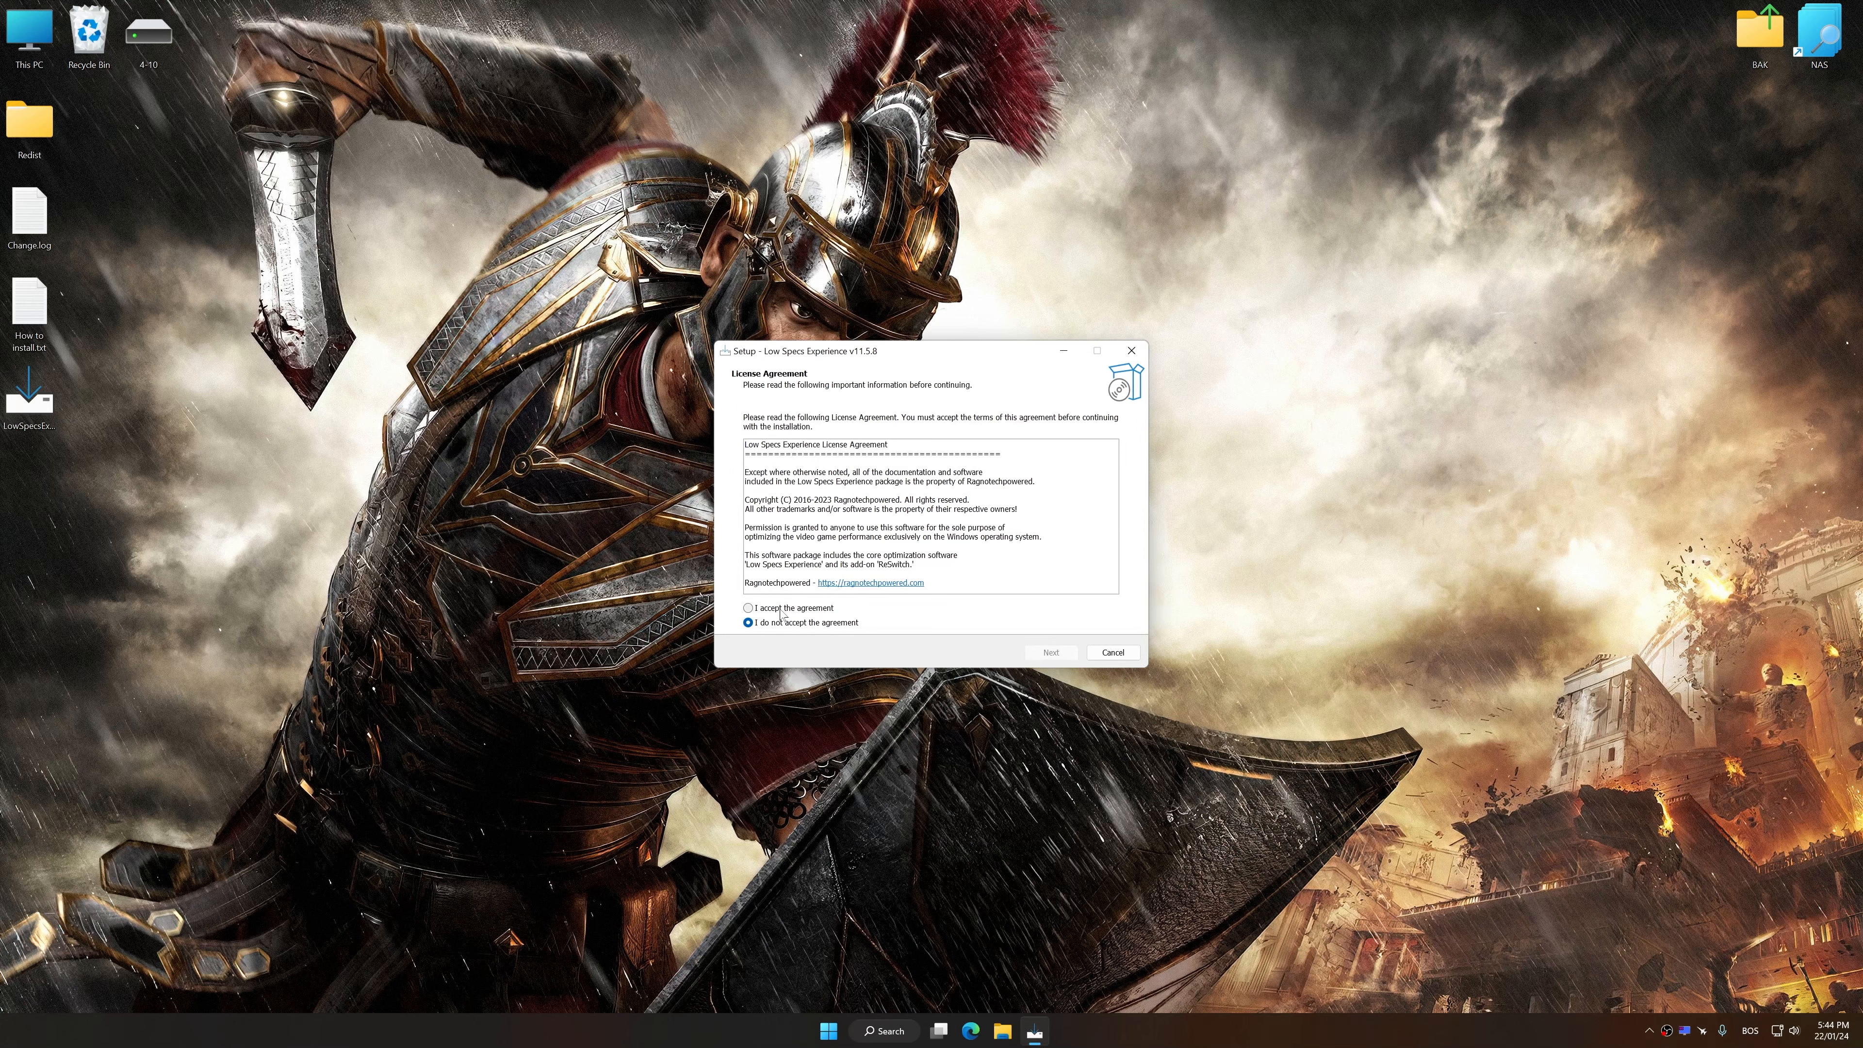
- Accept the license agreement and continue through the Information page toward finishing the install
click(1048, 651)
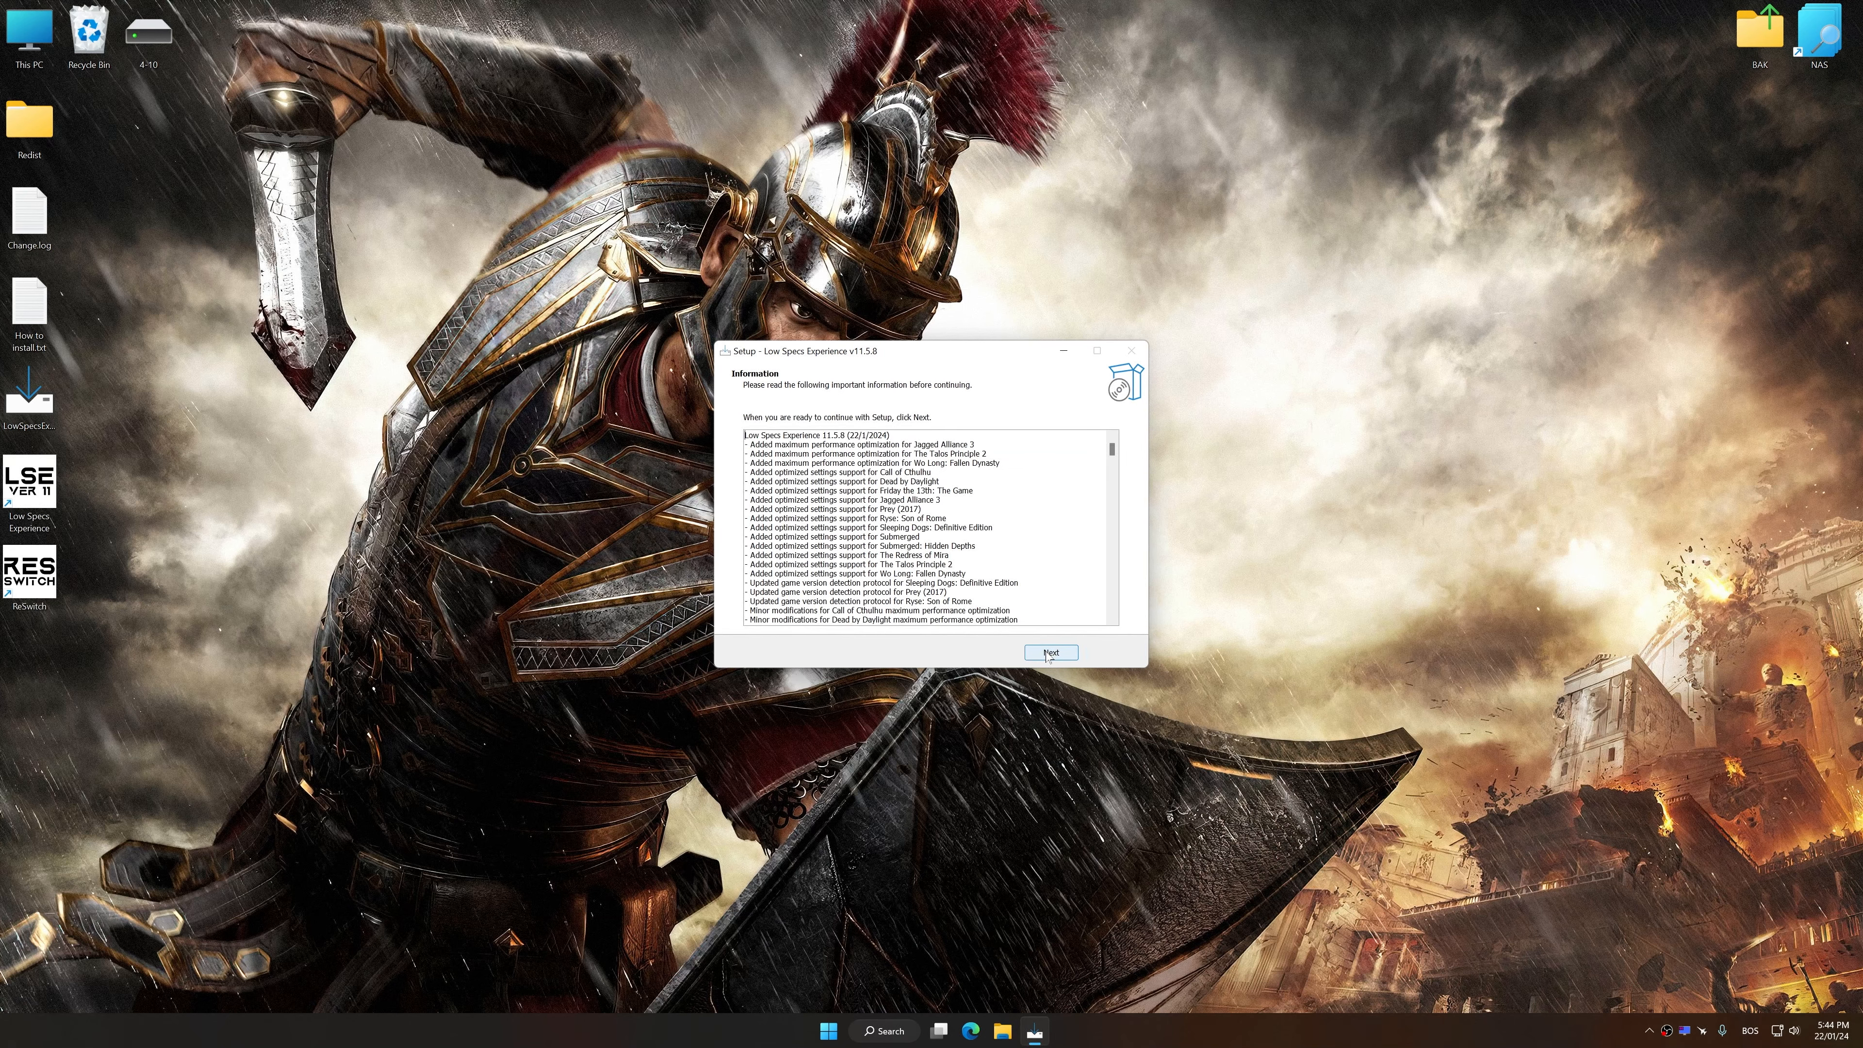
click(1048, 652)
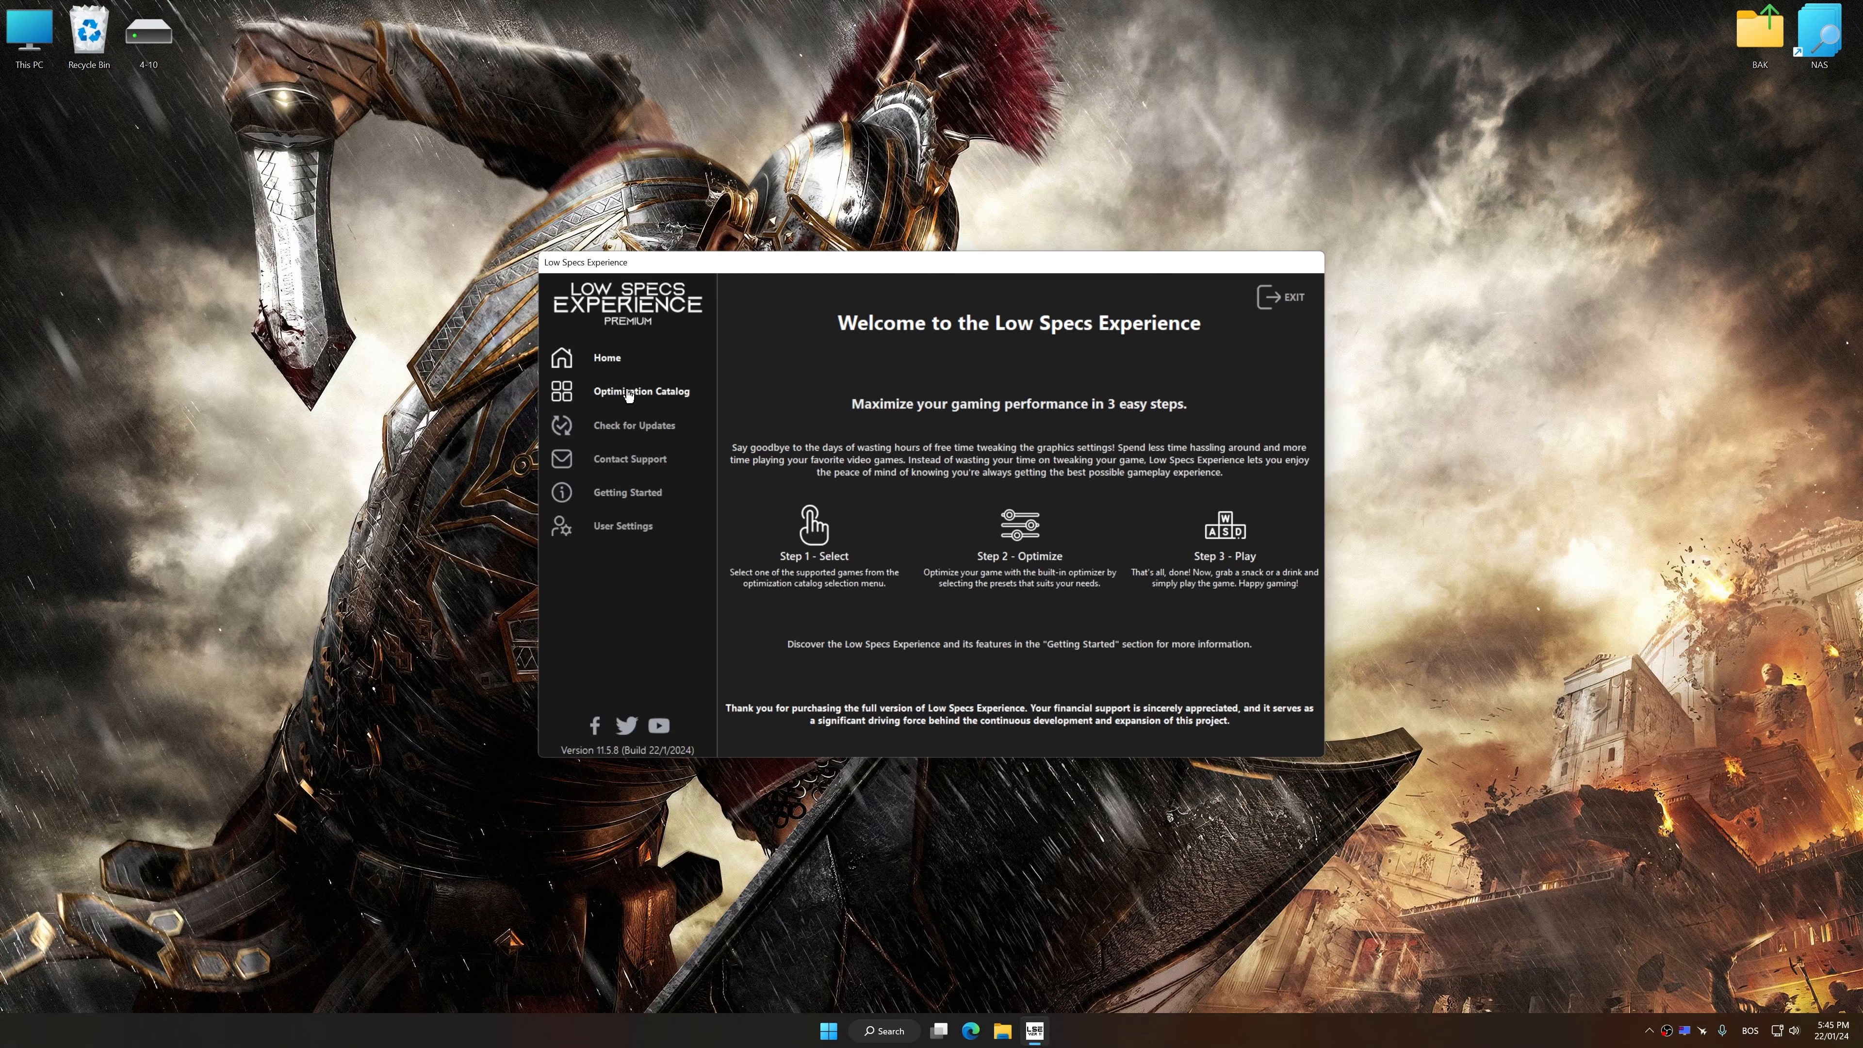
- Select Ryse: Son of Rome from the Optimization Catalog's supported games list
click(640, 391)
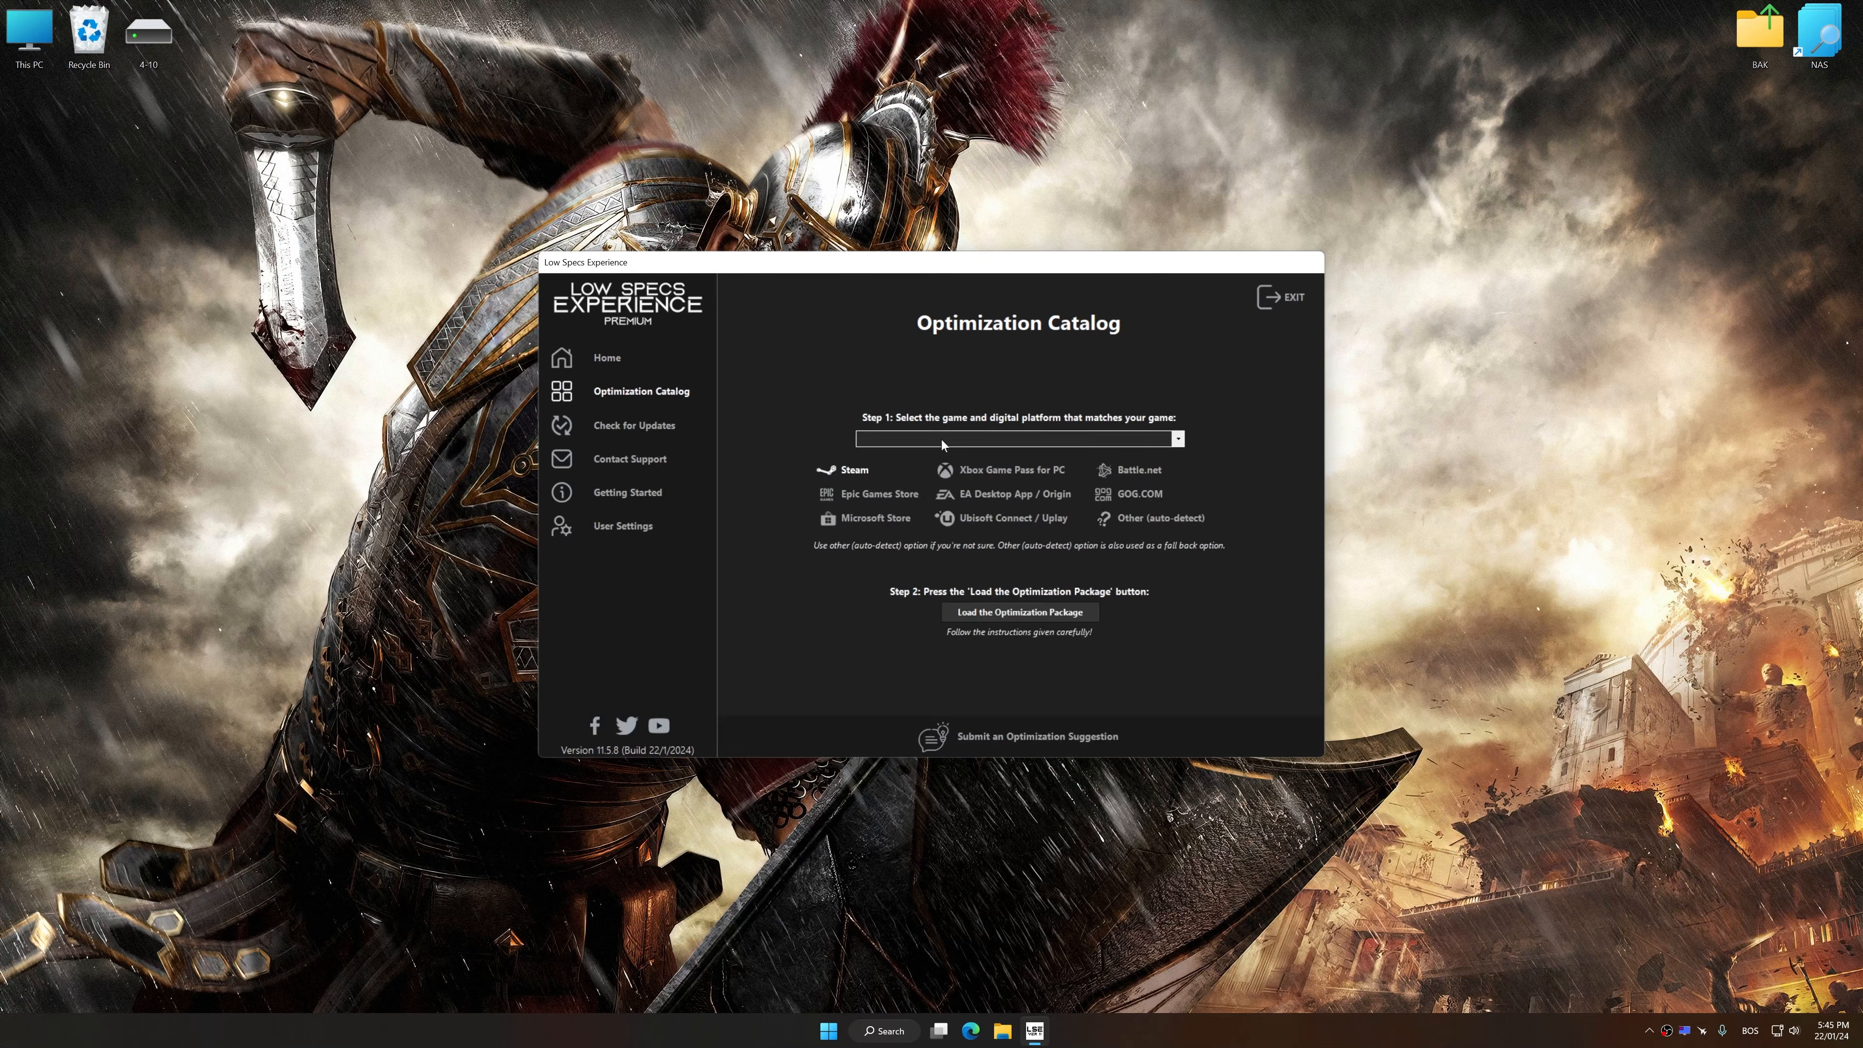
click(1175, 439)
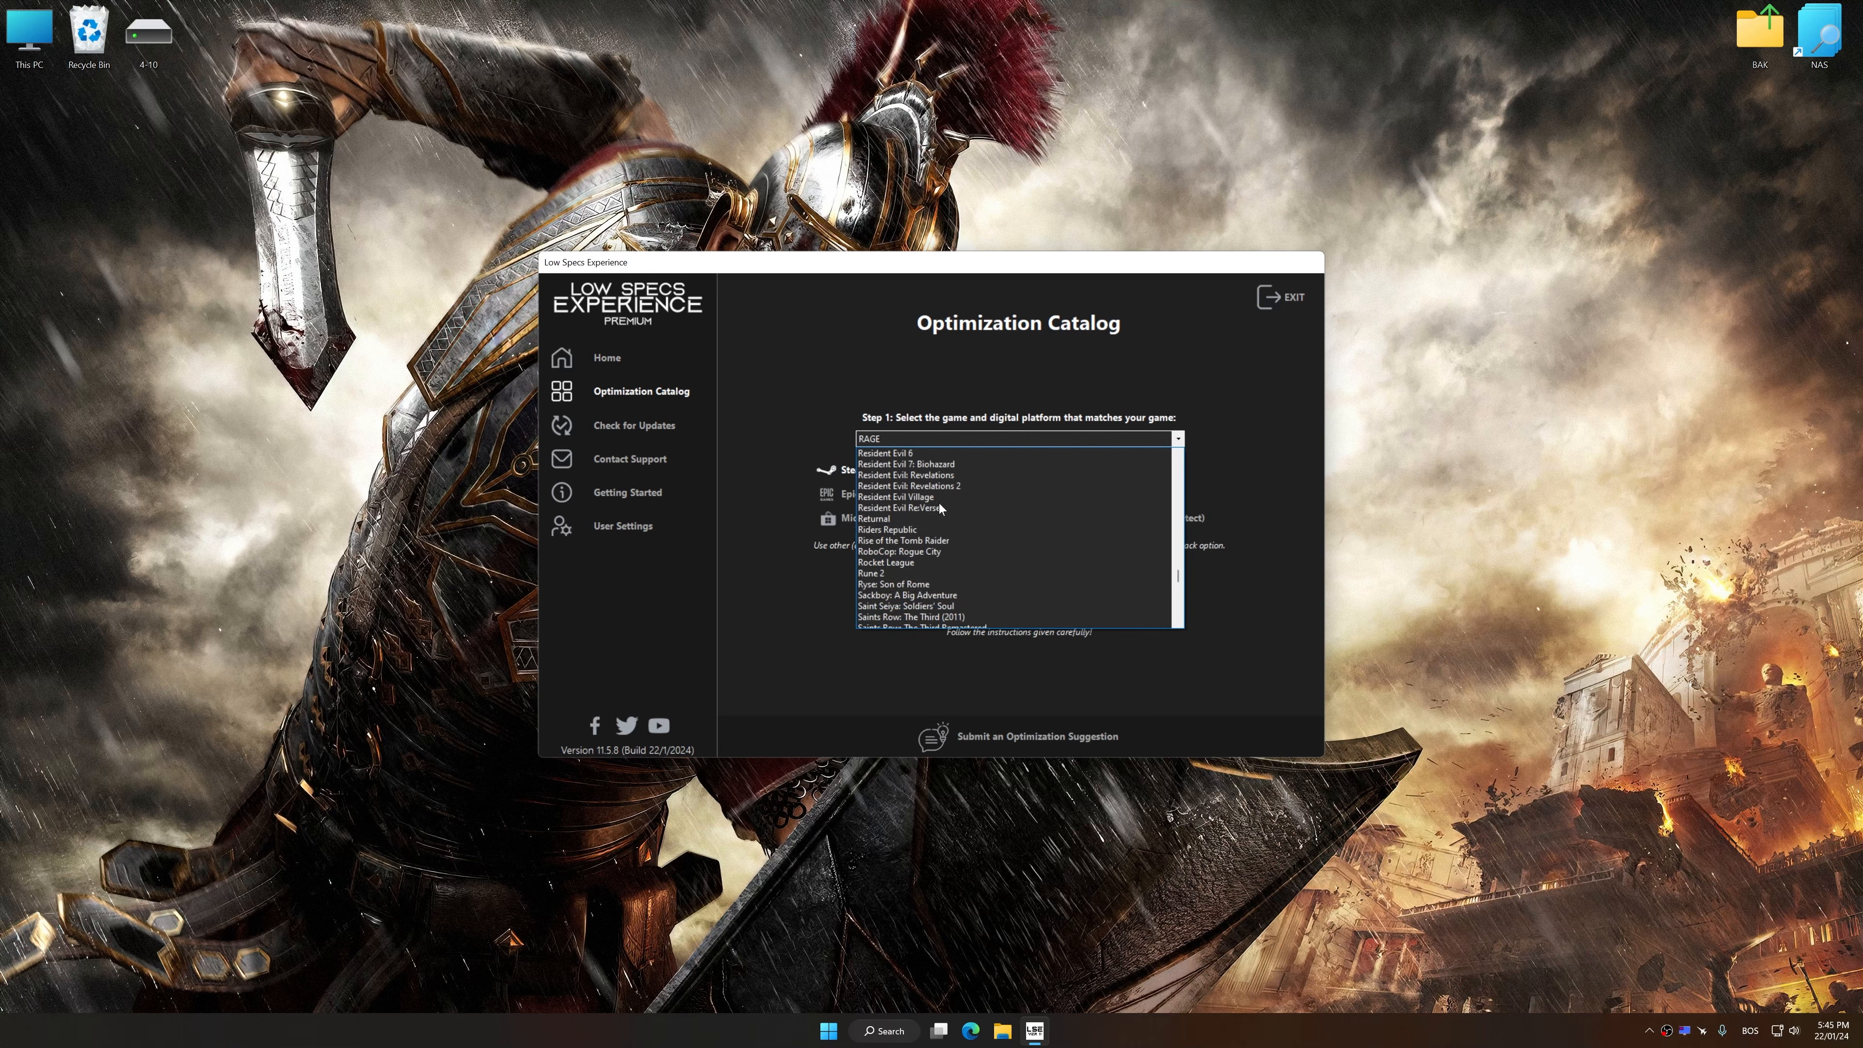
click(889, 583)
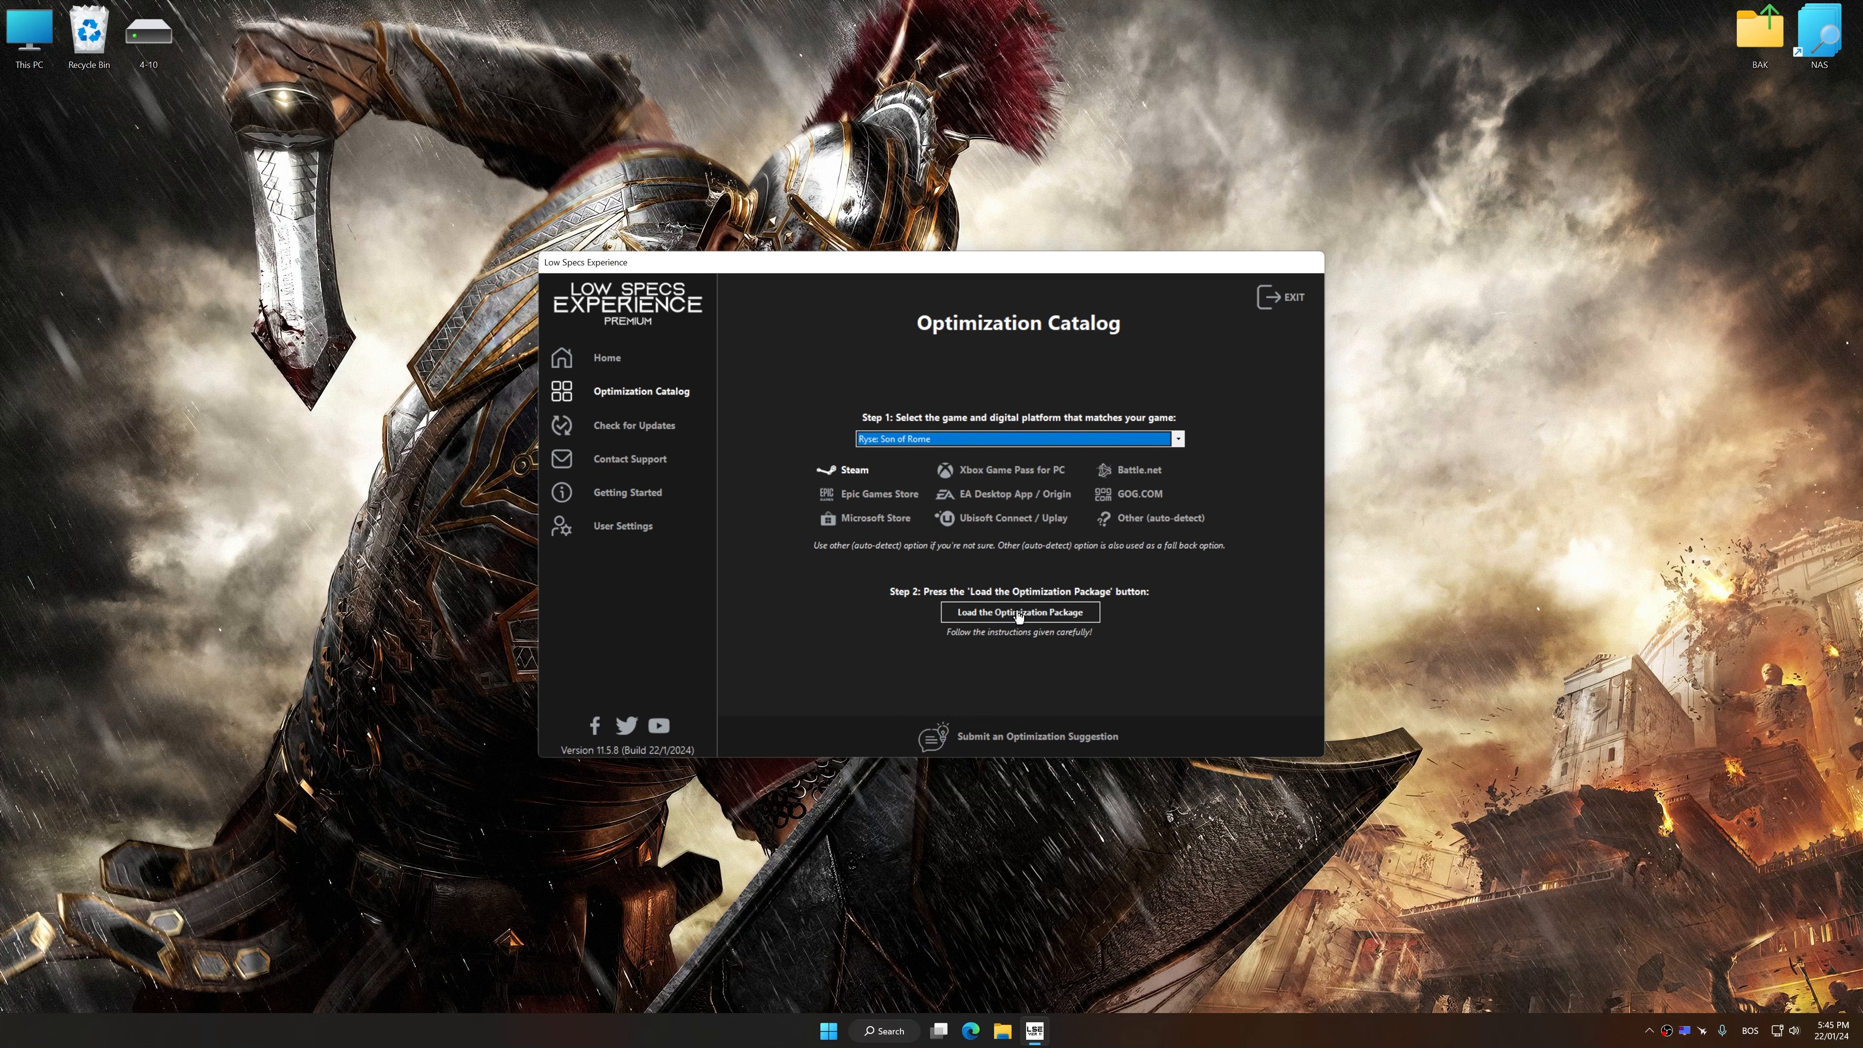
- Load the optimization package, confirm the Ryse Son of Rome install folder and reach the control panel
click(1016, 610)
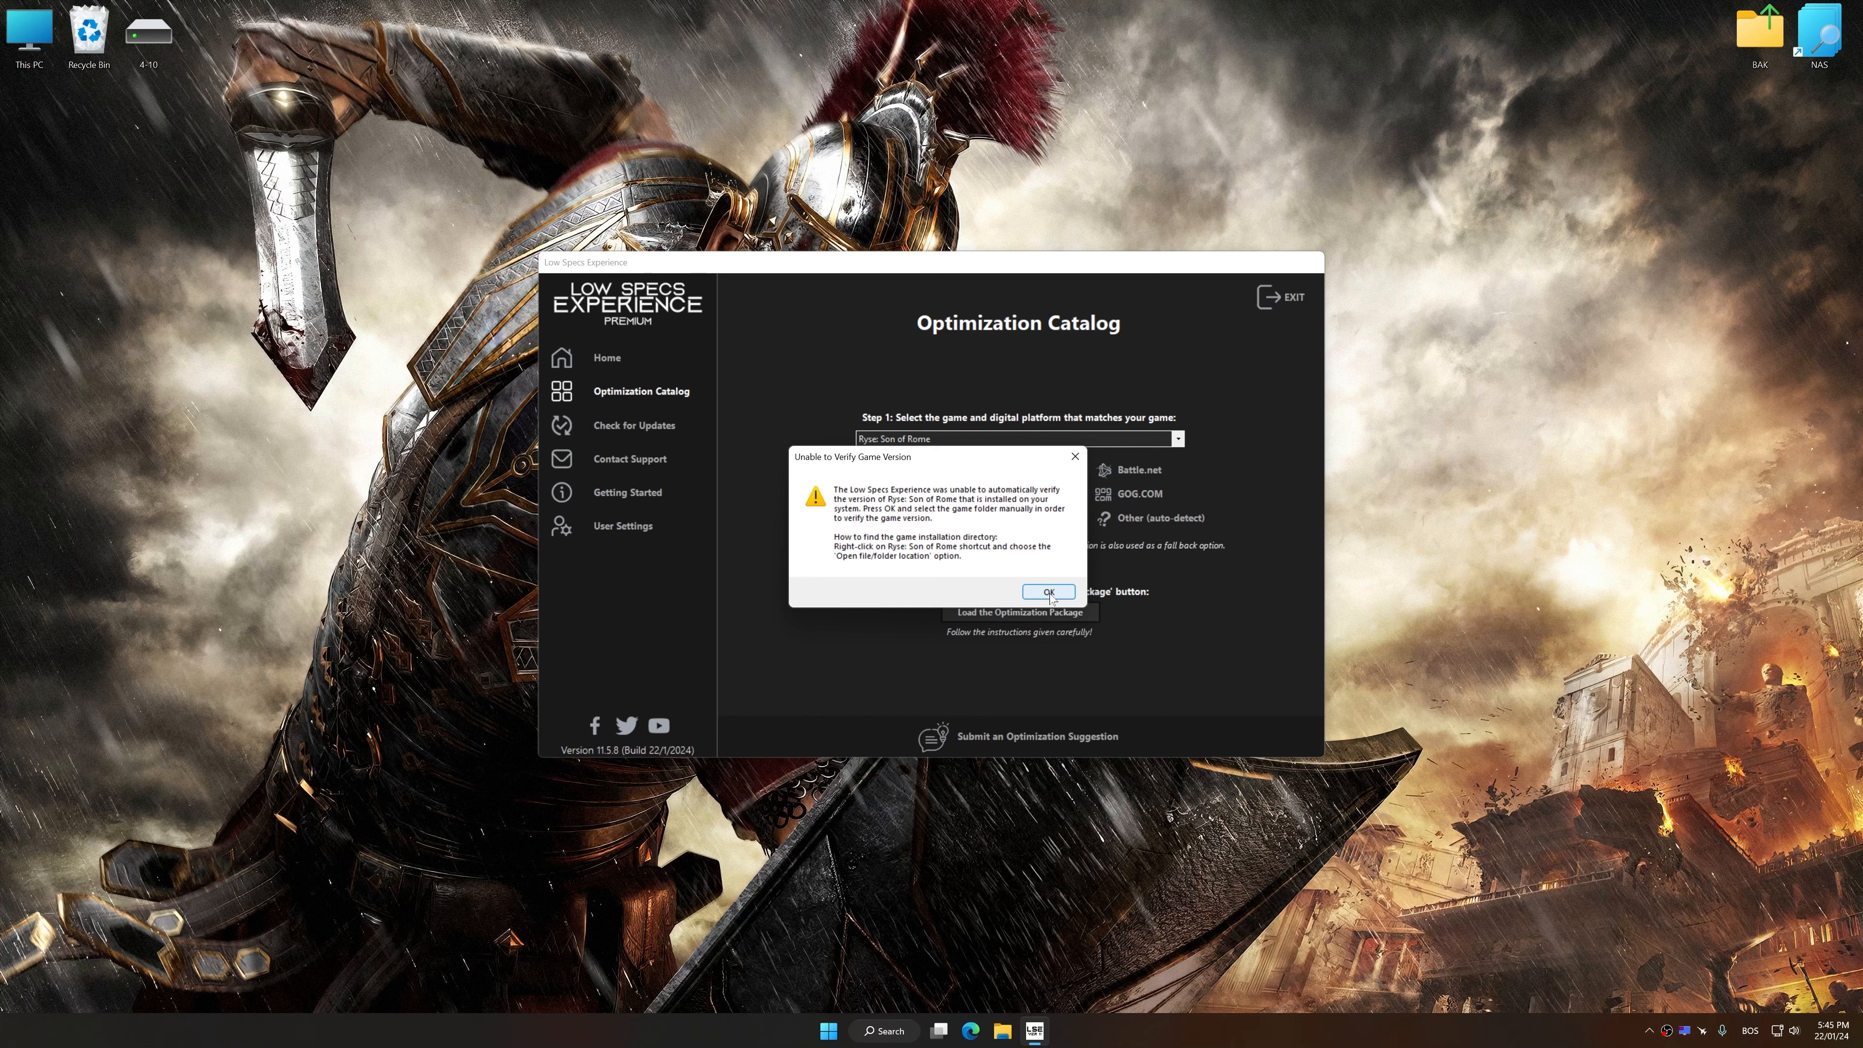
click(1047, 592)
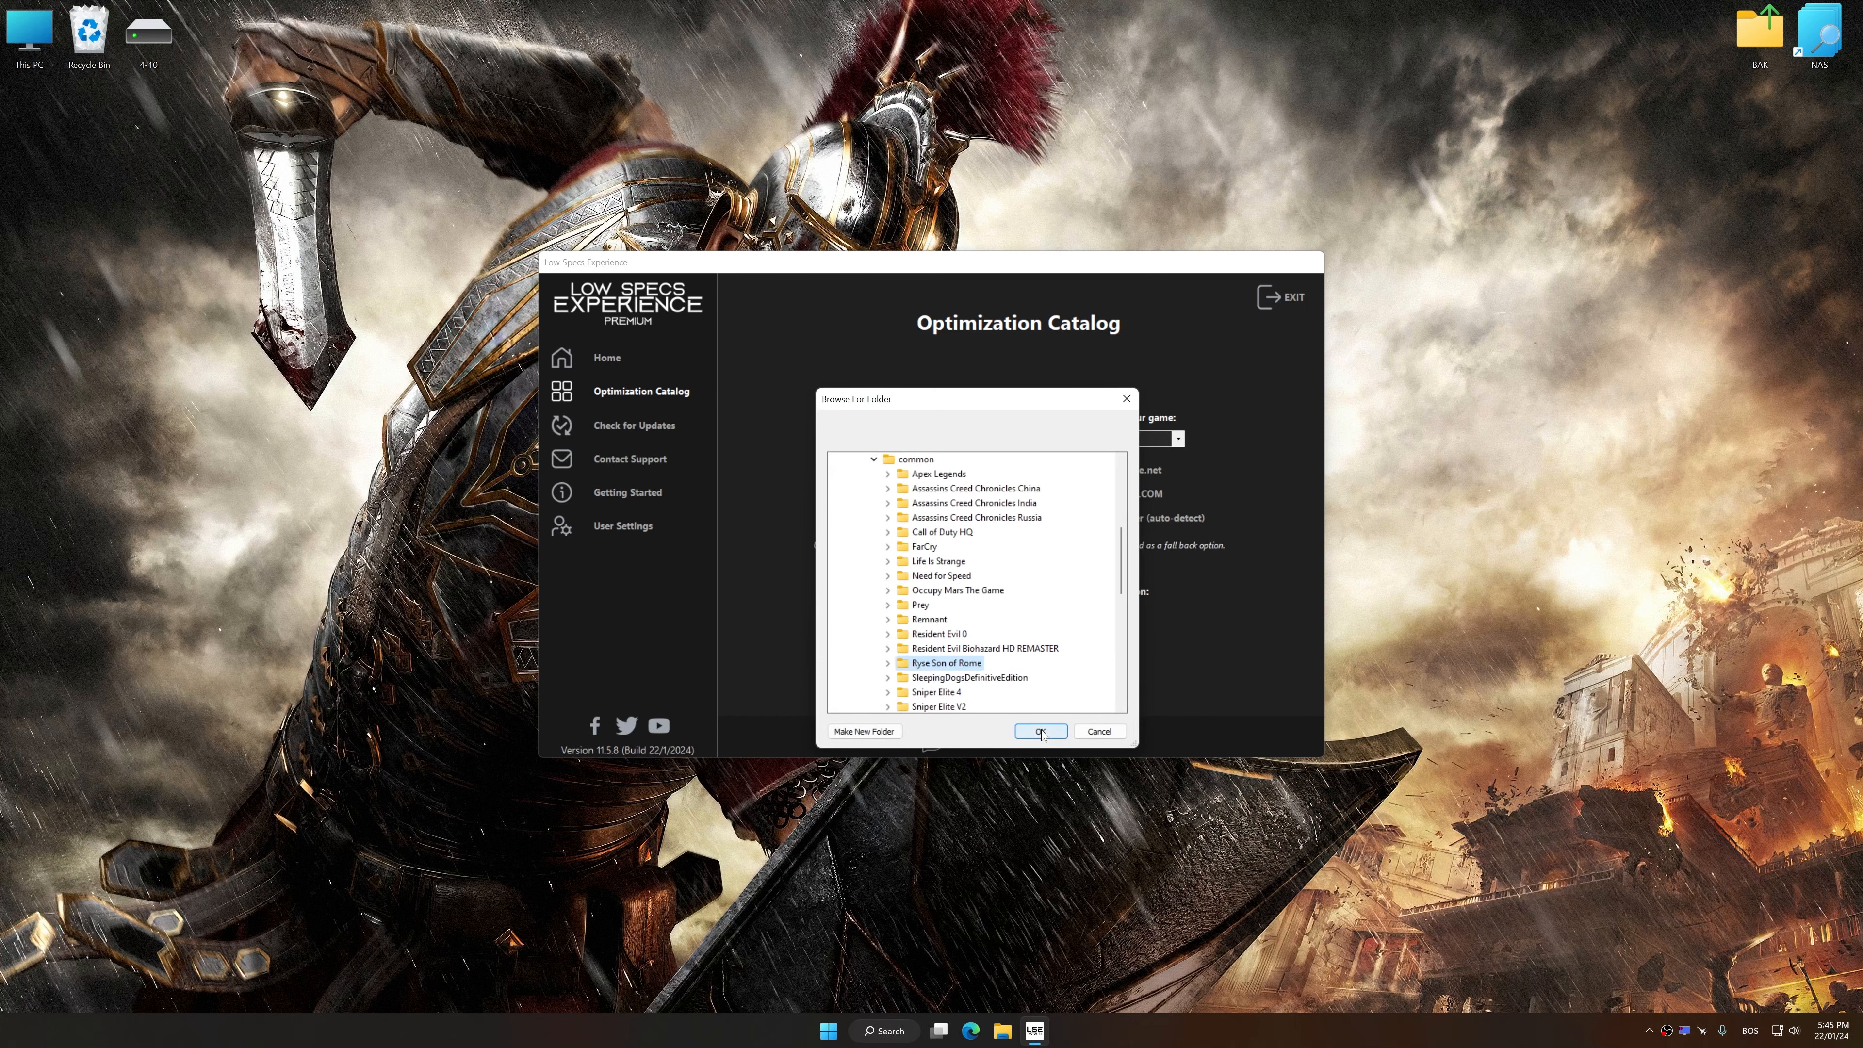
click(1038, 730)
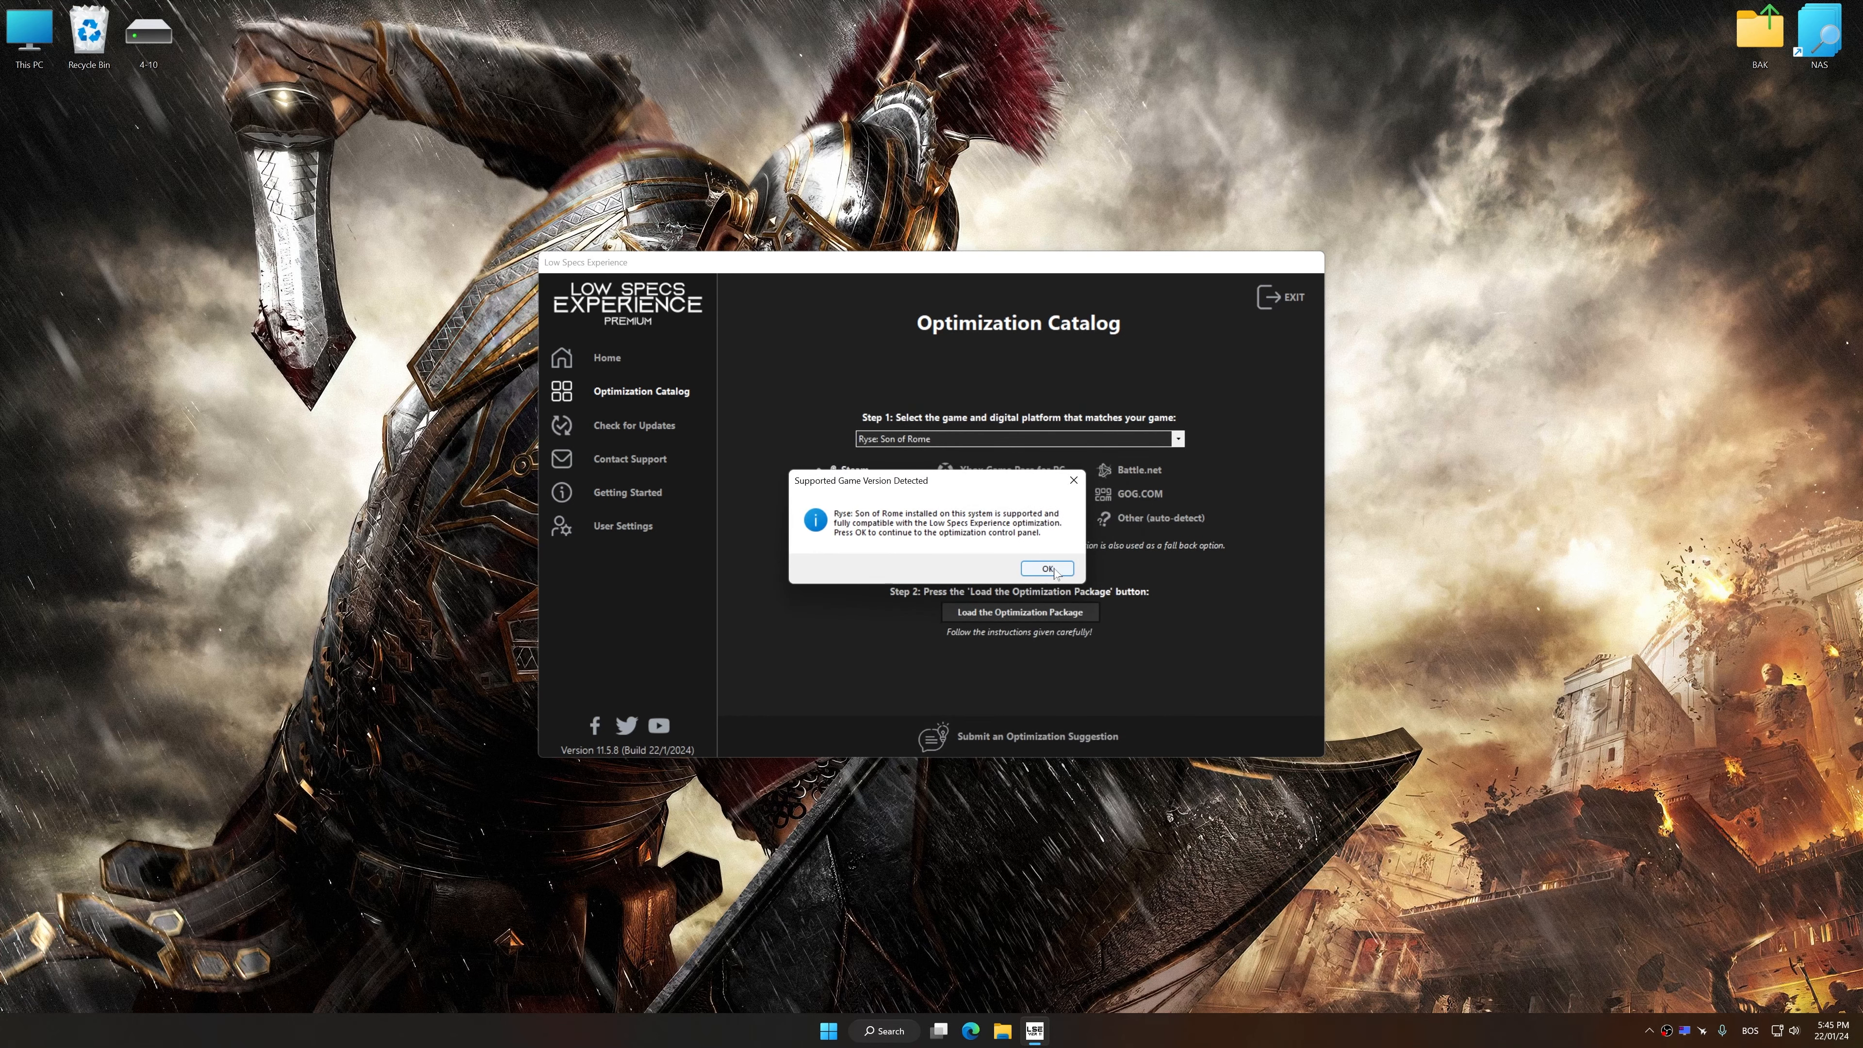
click(1044, 567)
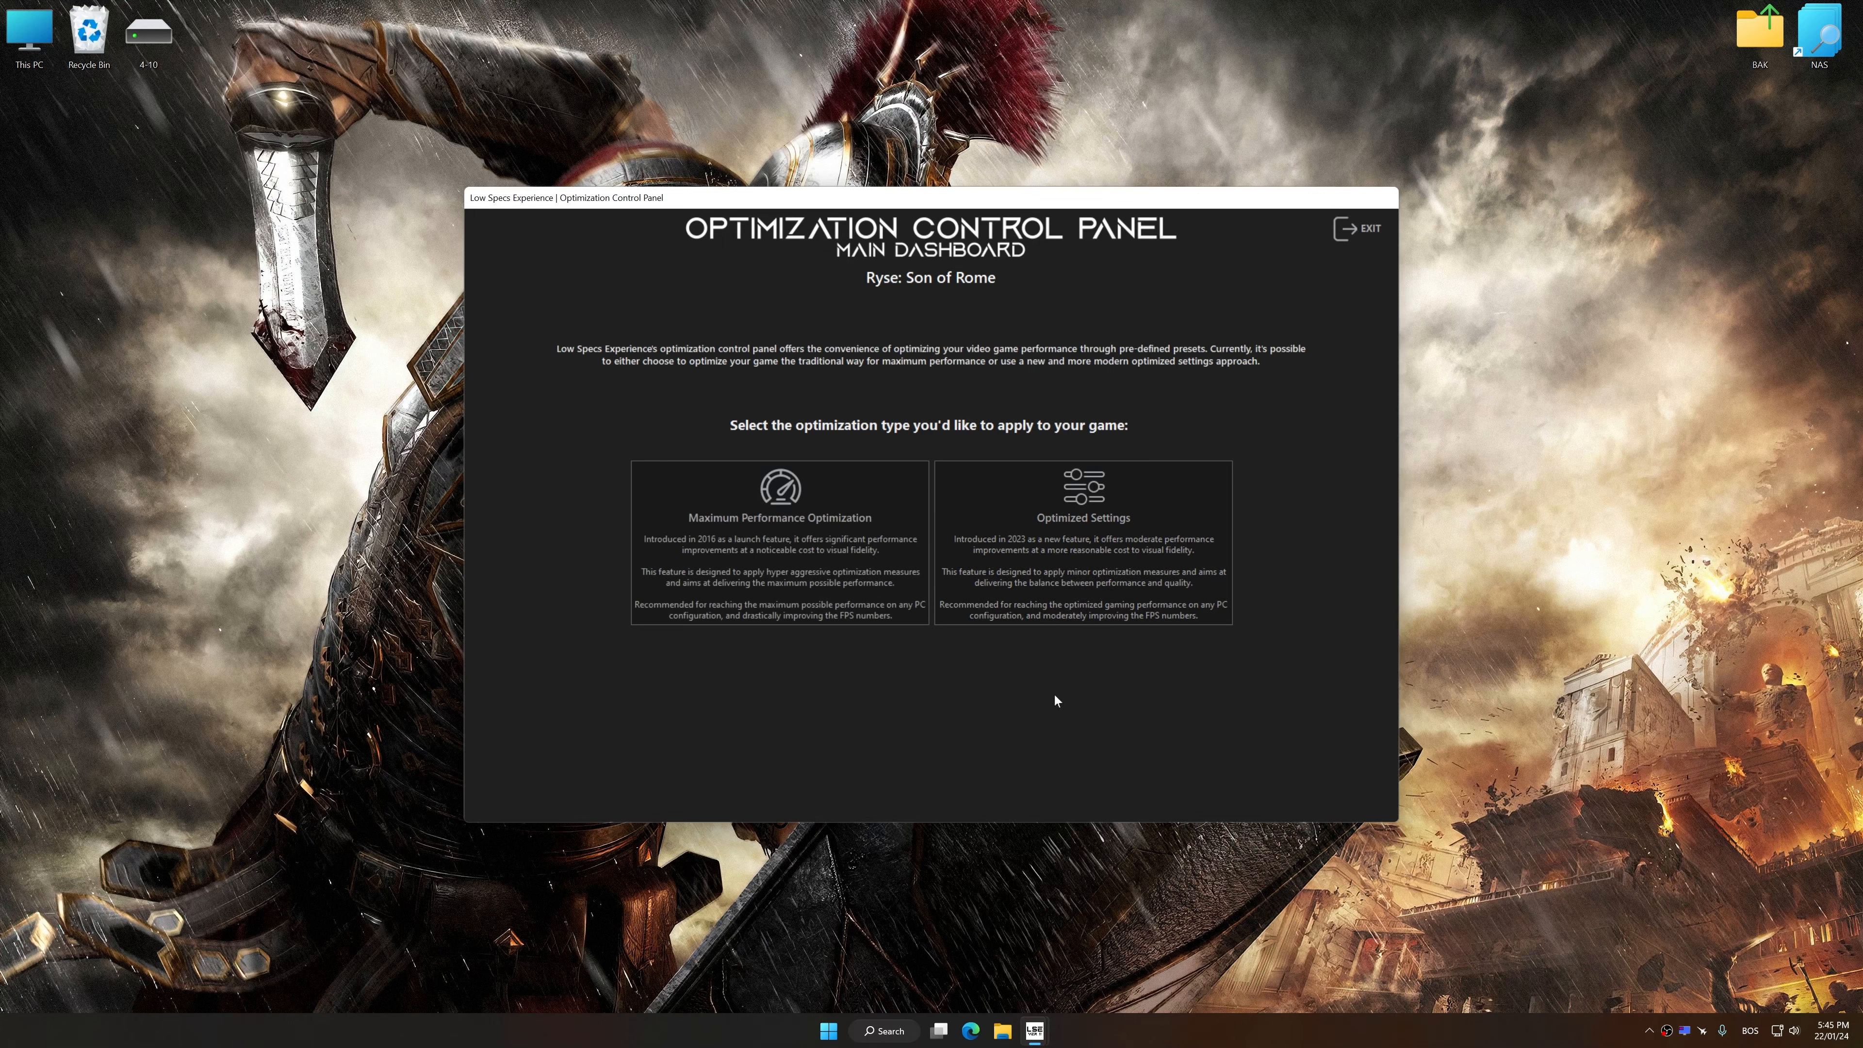
- Choose Plain-Low maximum performance optimization at 2560 x 1440 resolution
click(779, 517)
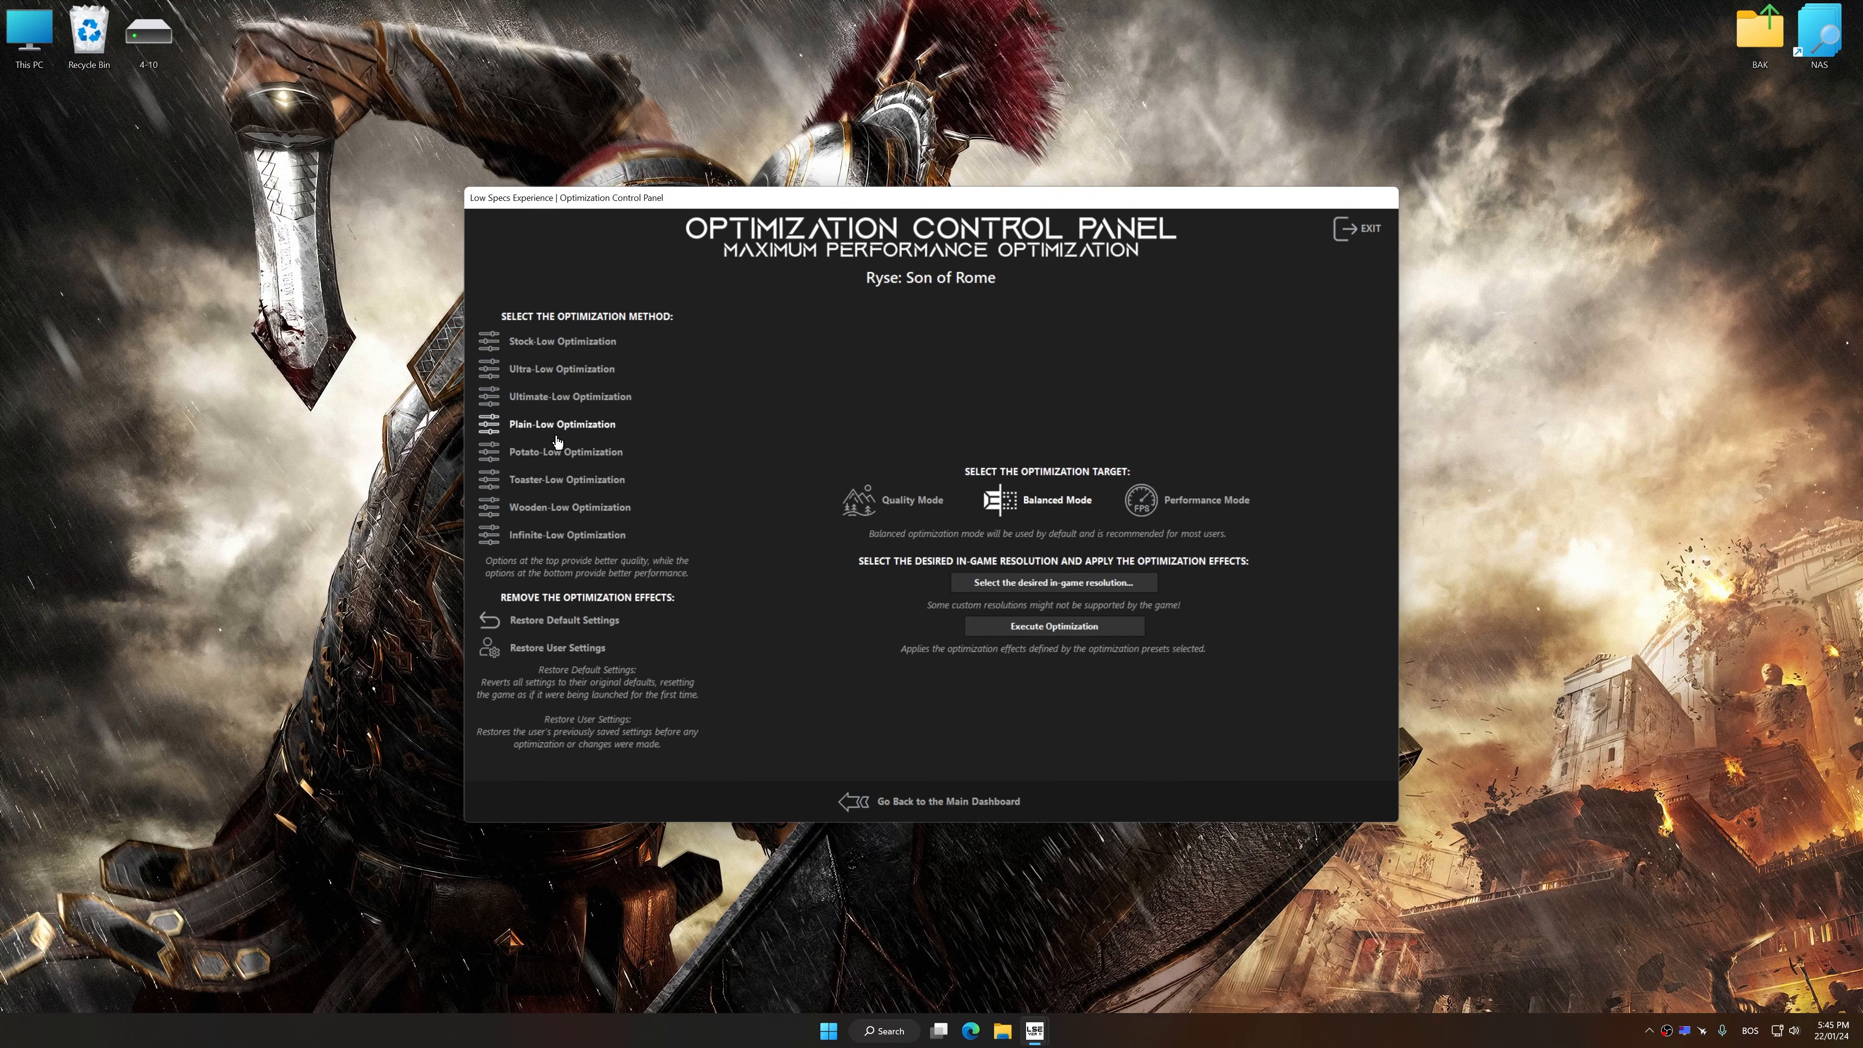
click(1052, 582)
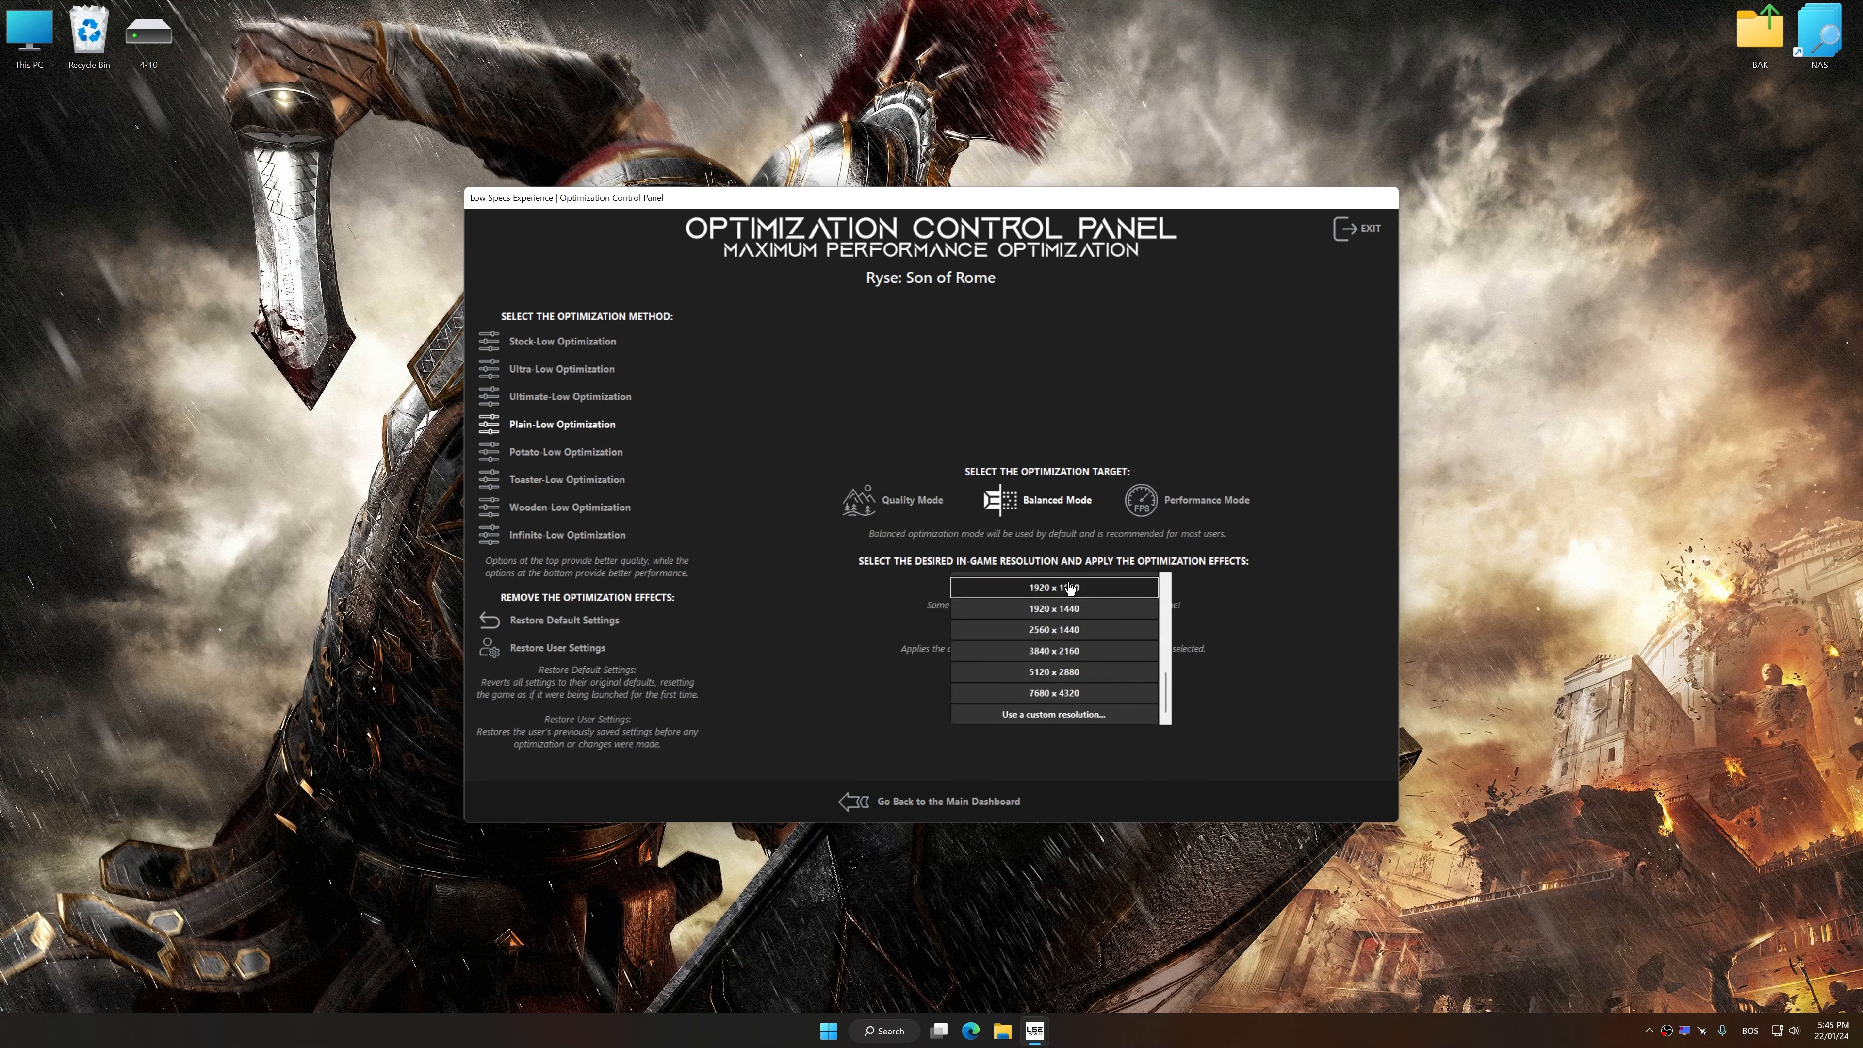
click(1053, 628)
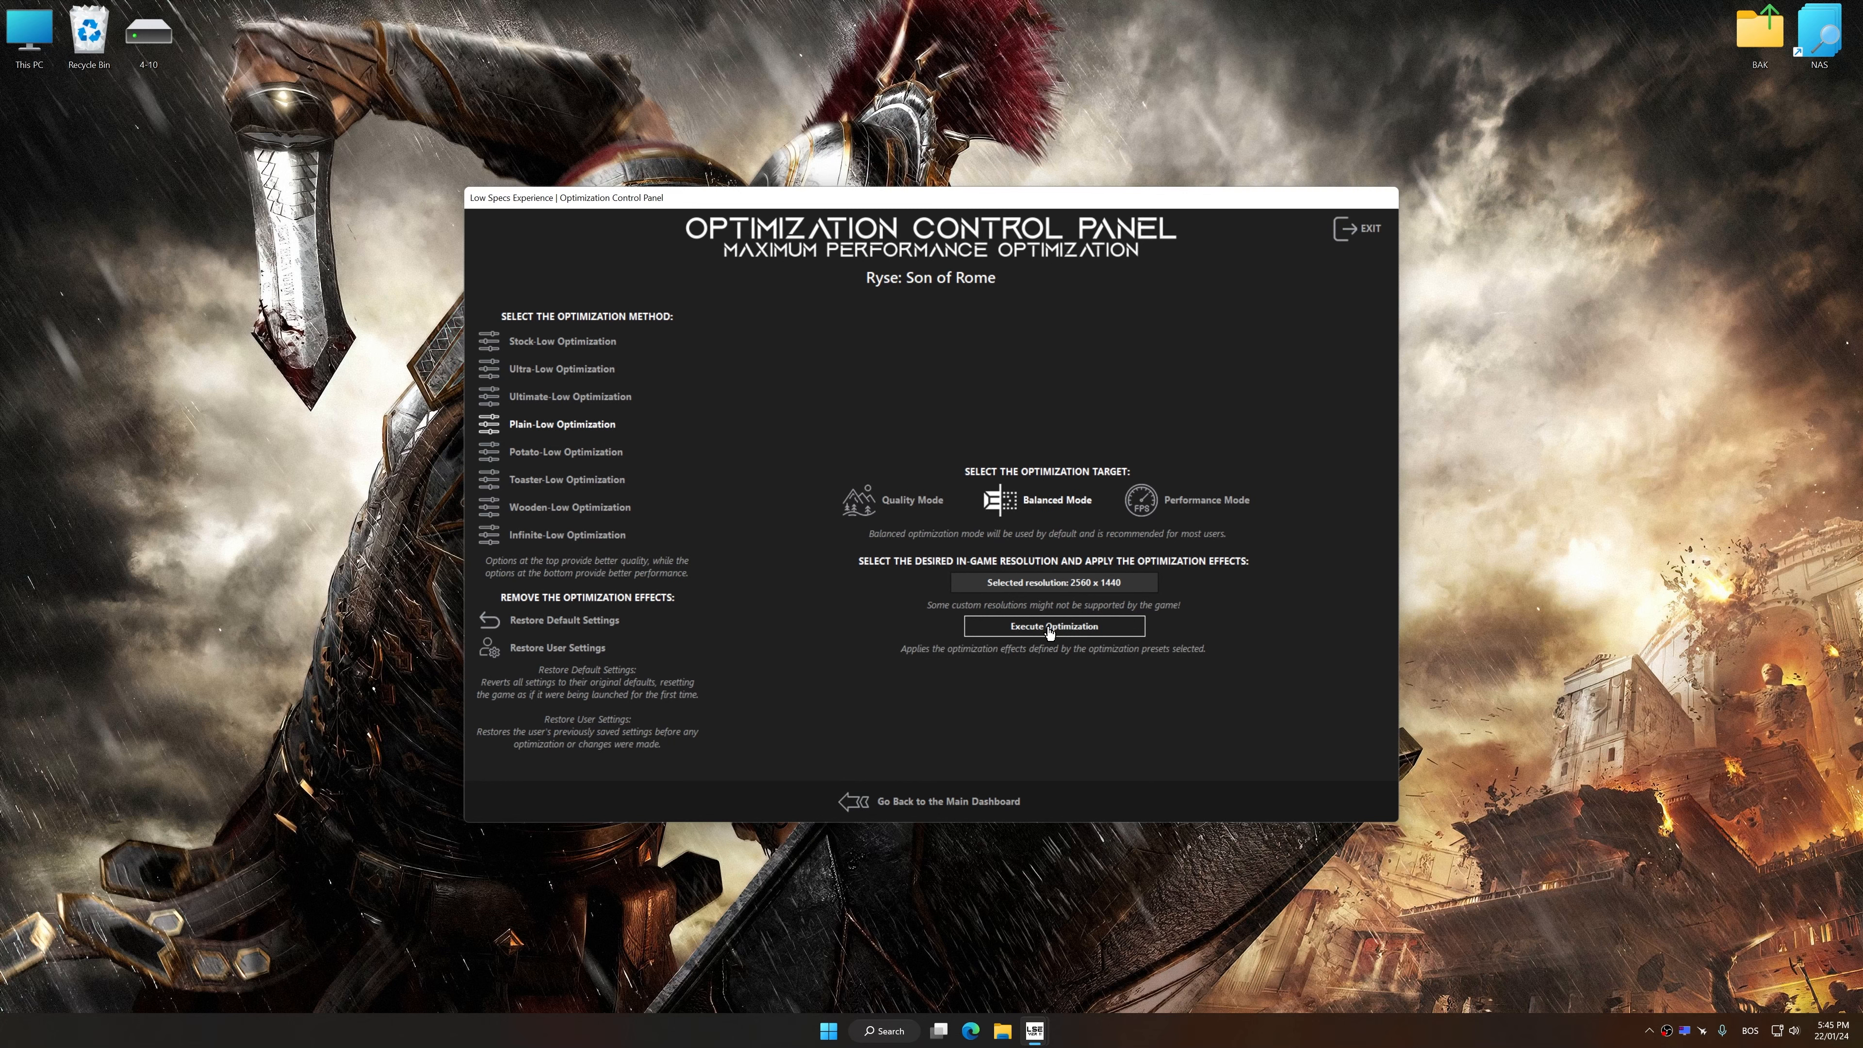
- Execute the optimization and acknowledge the known-issues and success dialogs
click(1050, 626)
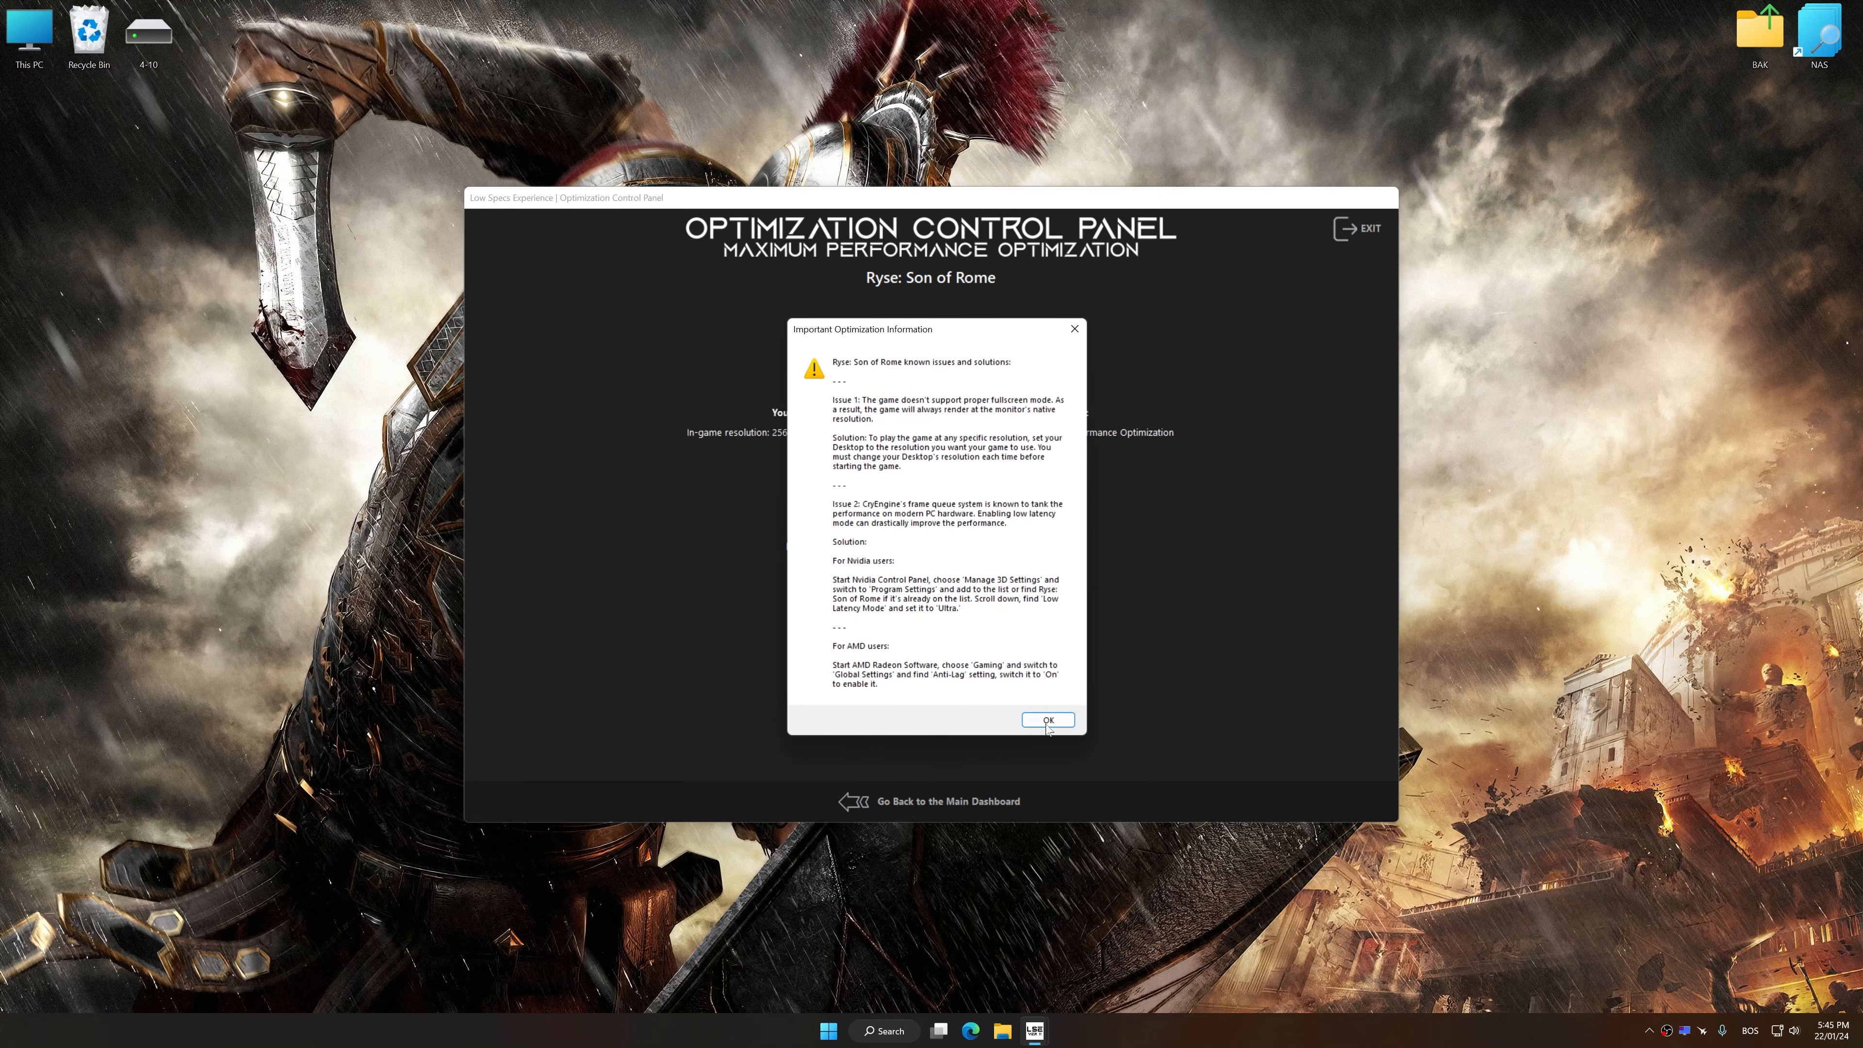
click(1047, 719)
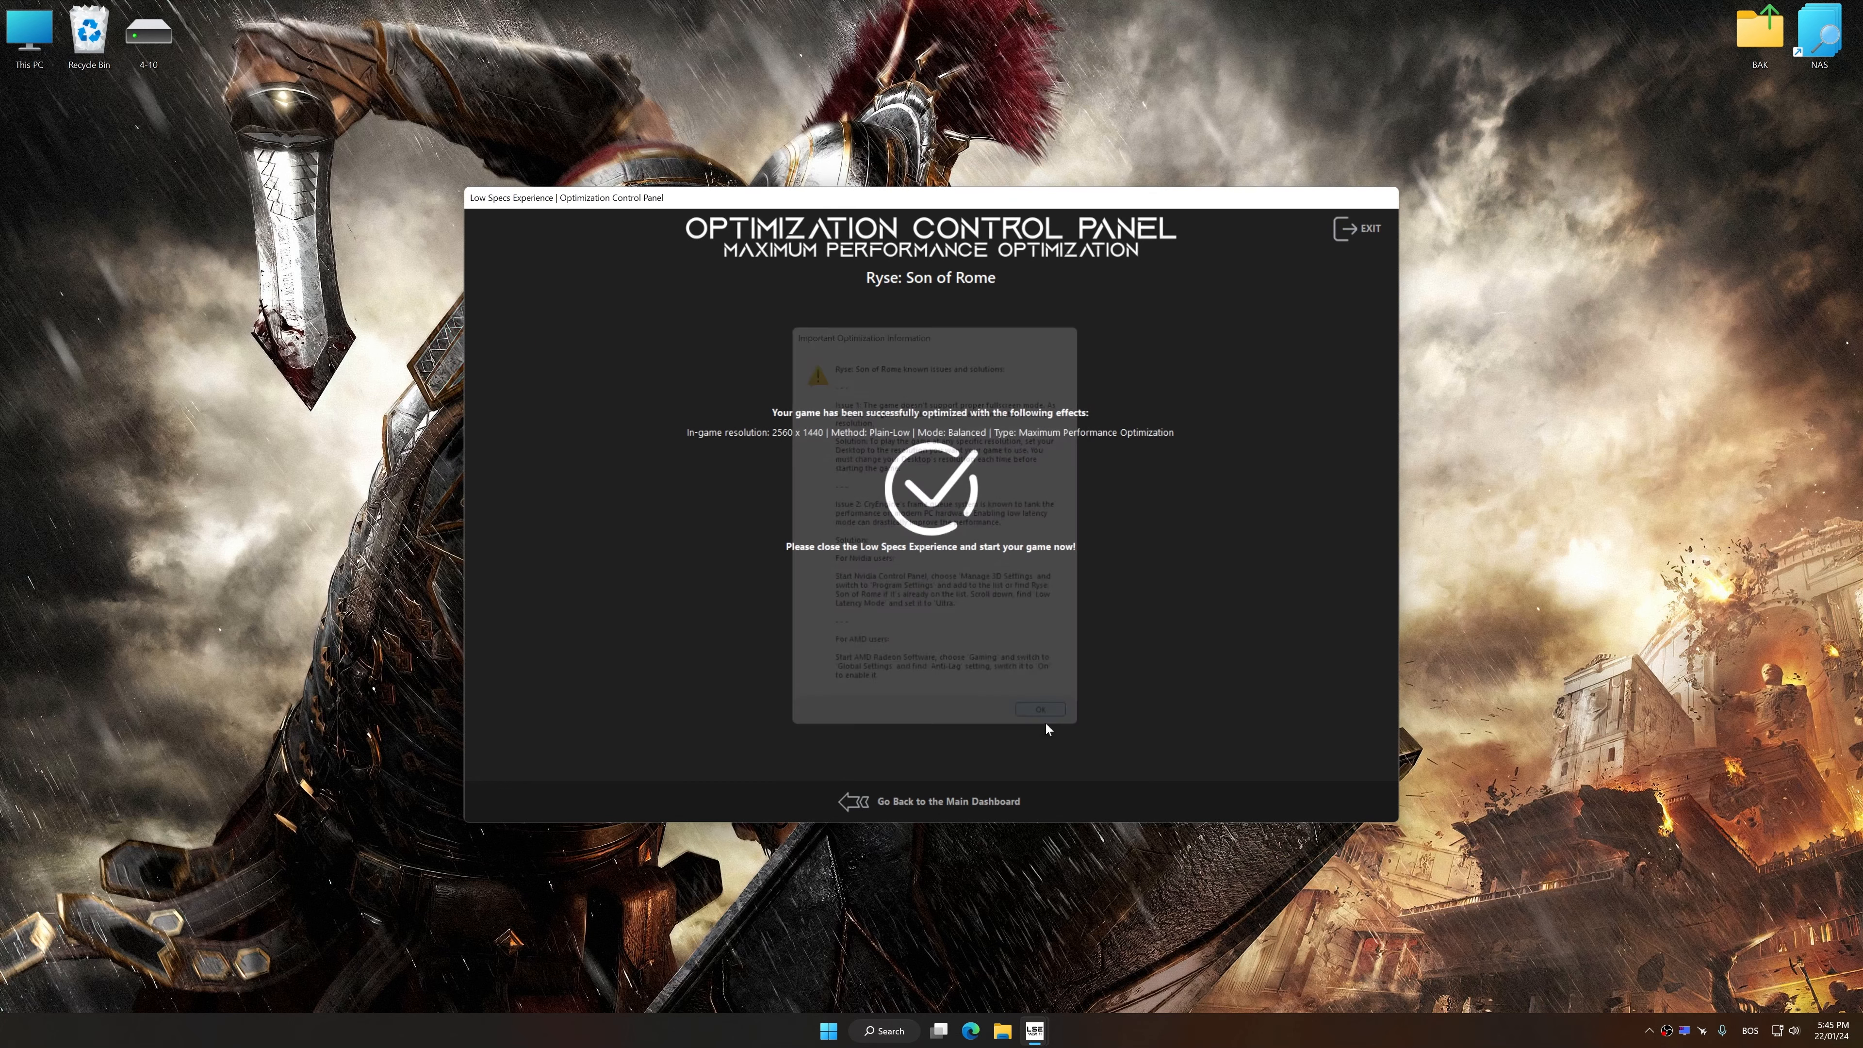
click(1038, 709)
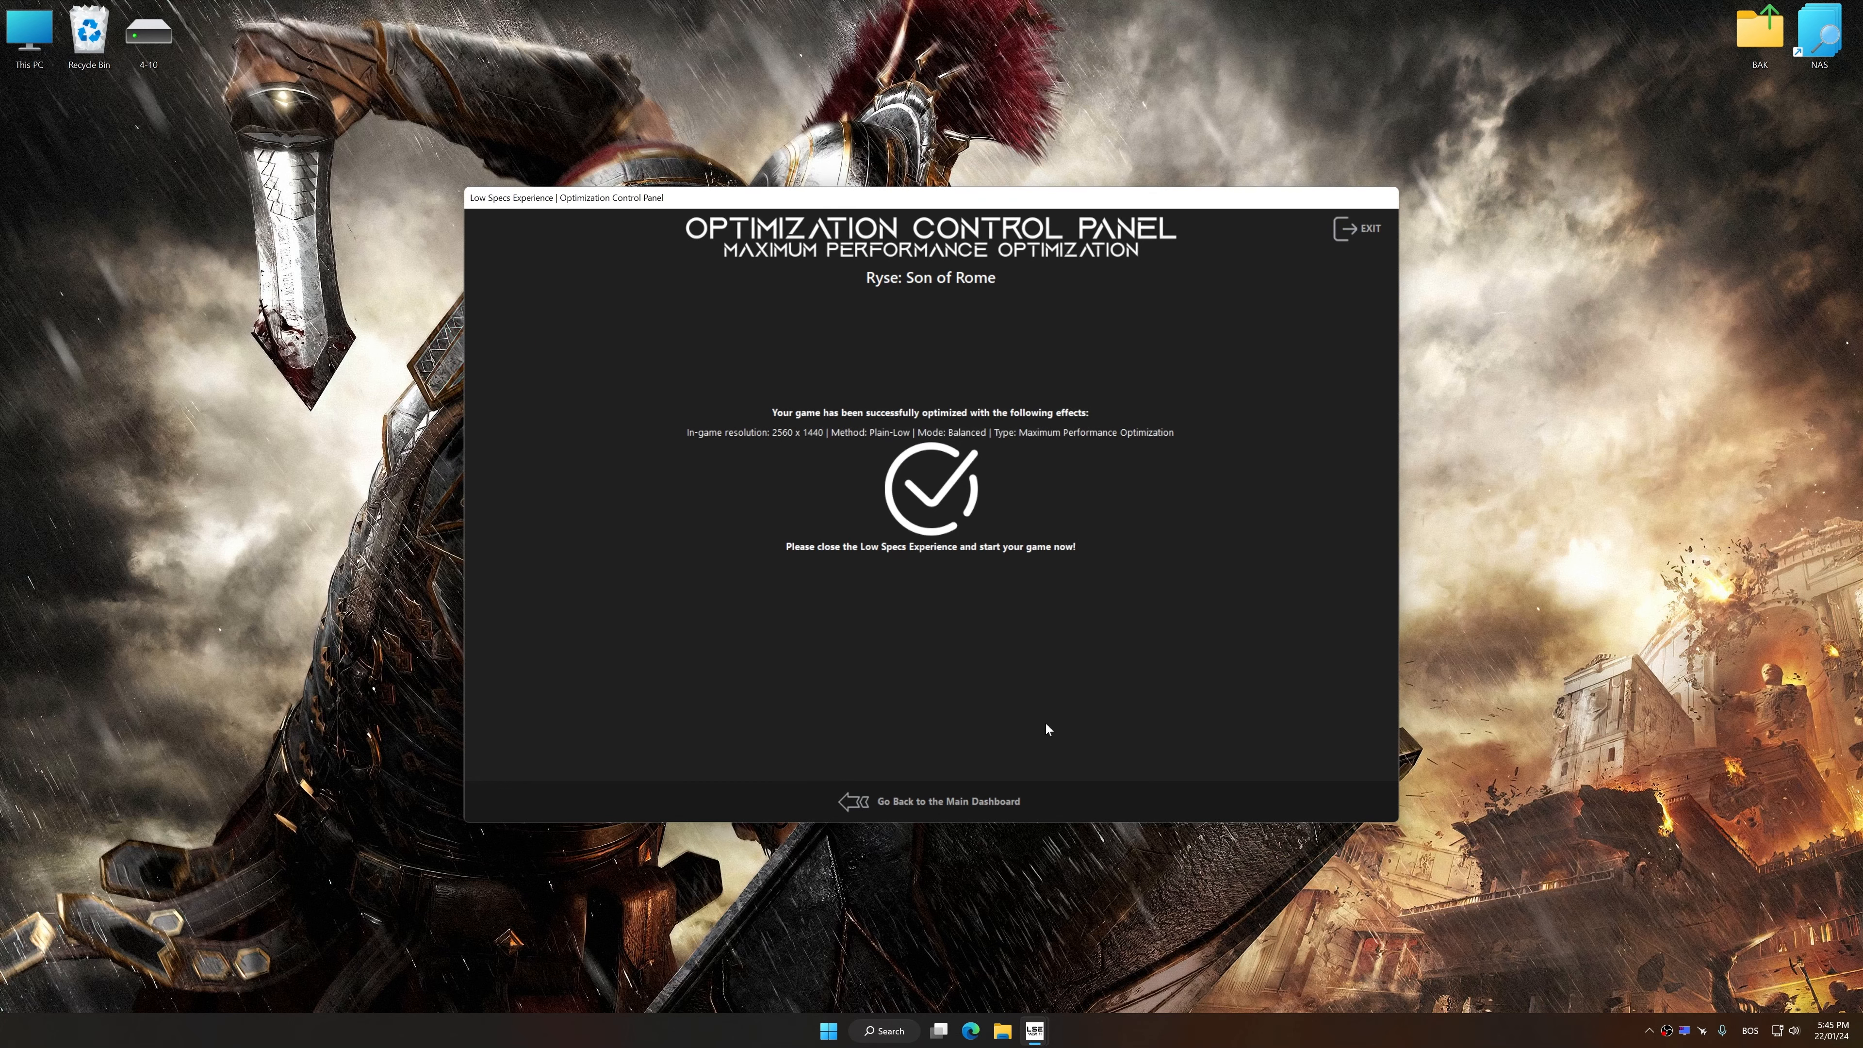
- Restore Ryse: Son of Rome to default settings from Maximum Performance Optimization, confirming with Yes
click(944, 800)
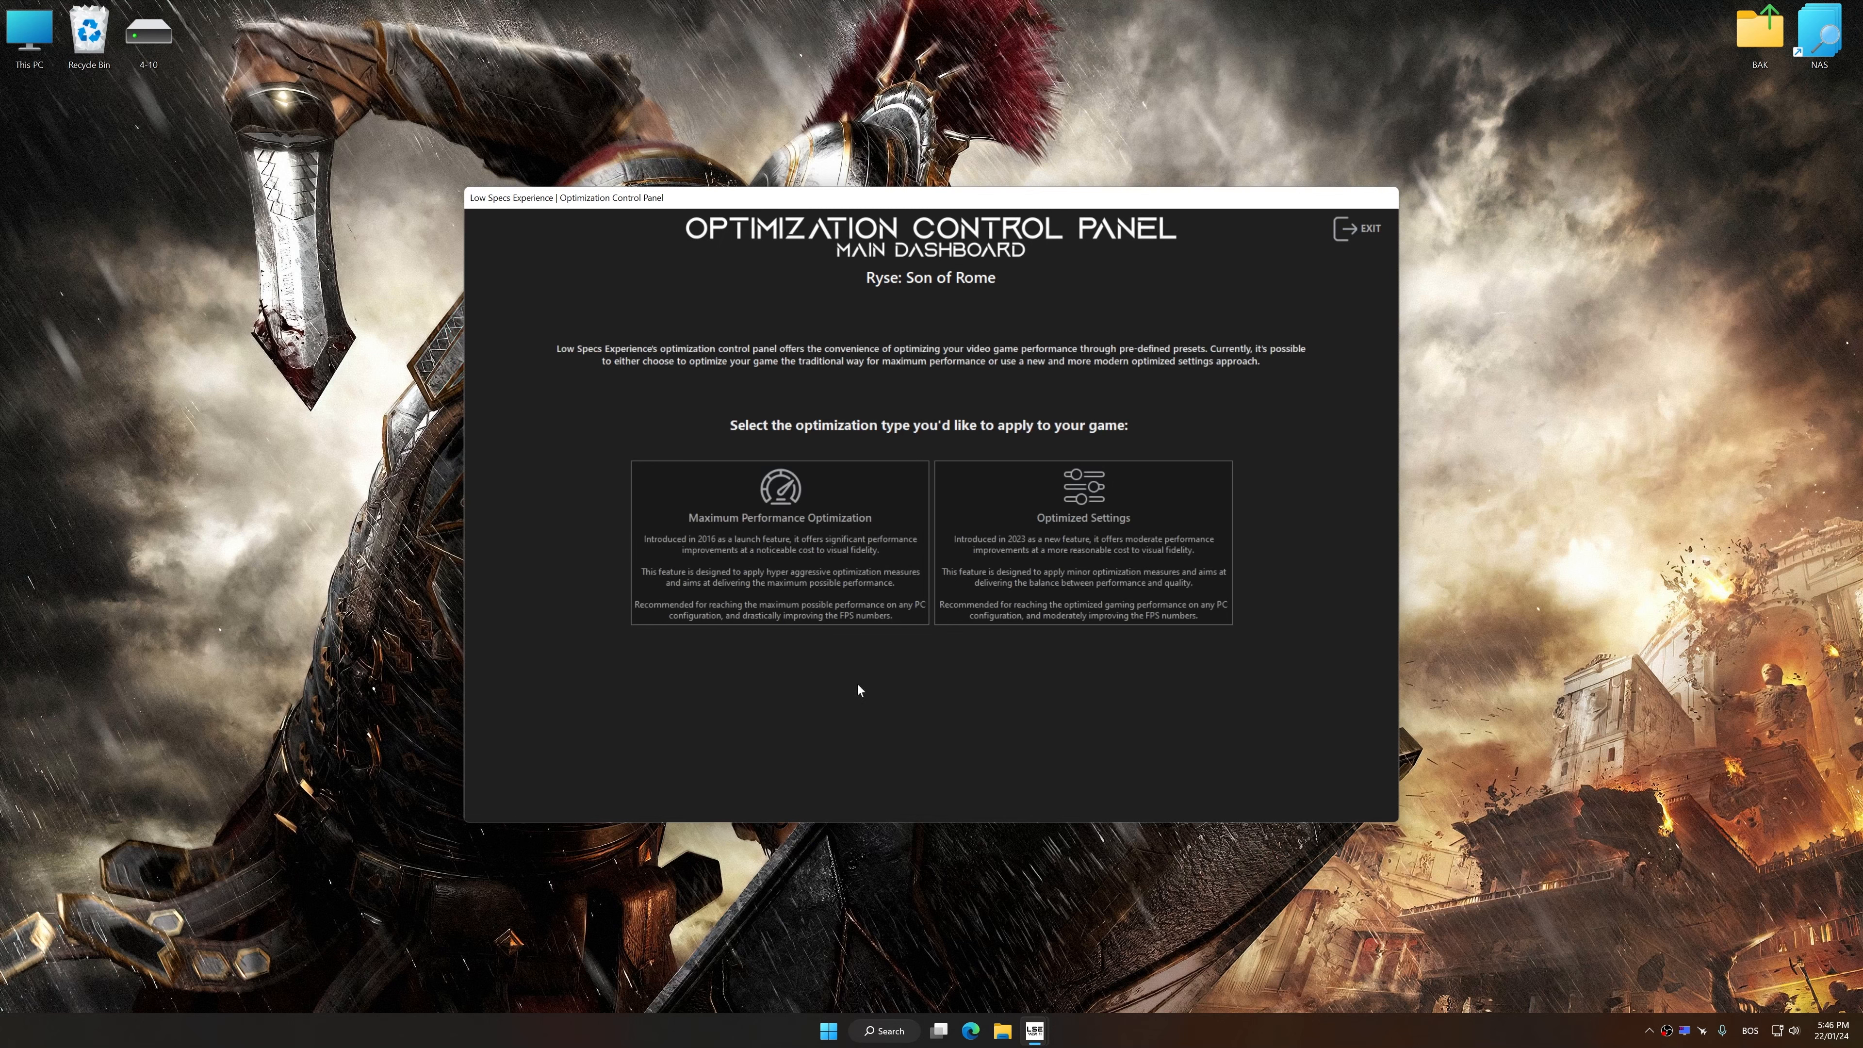
click(778, 535)
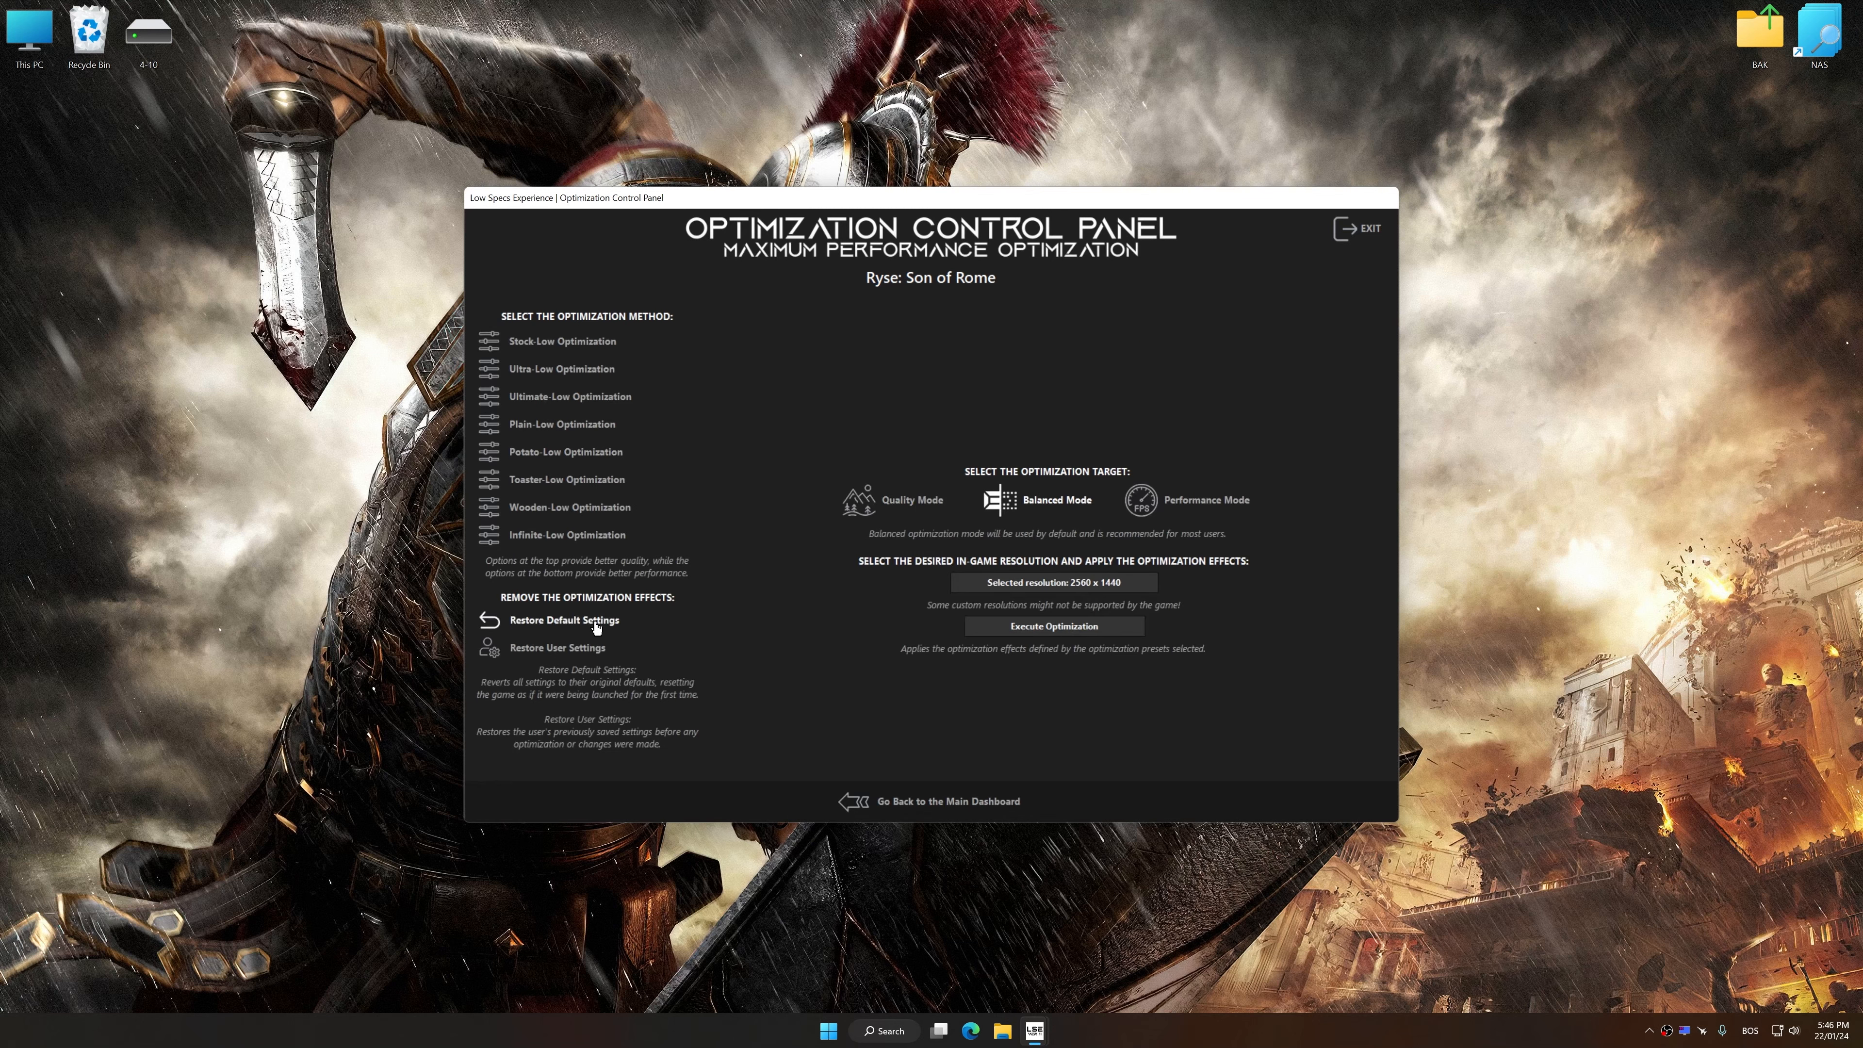
click(562, 619)
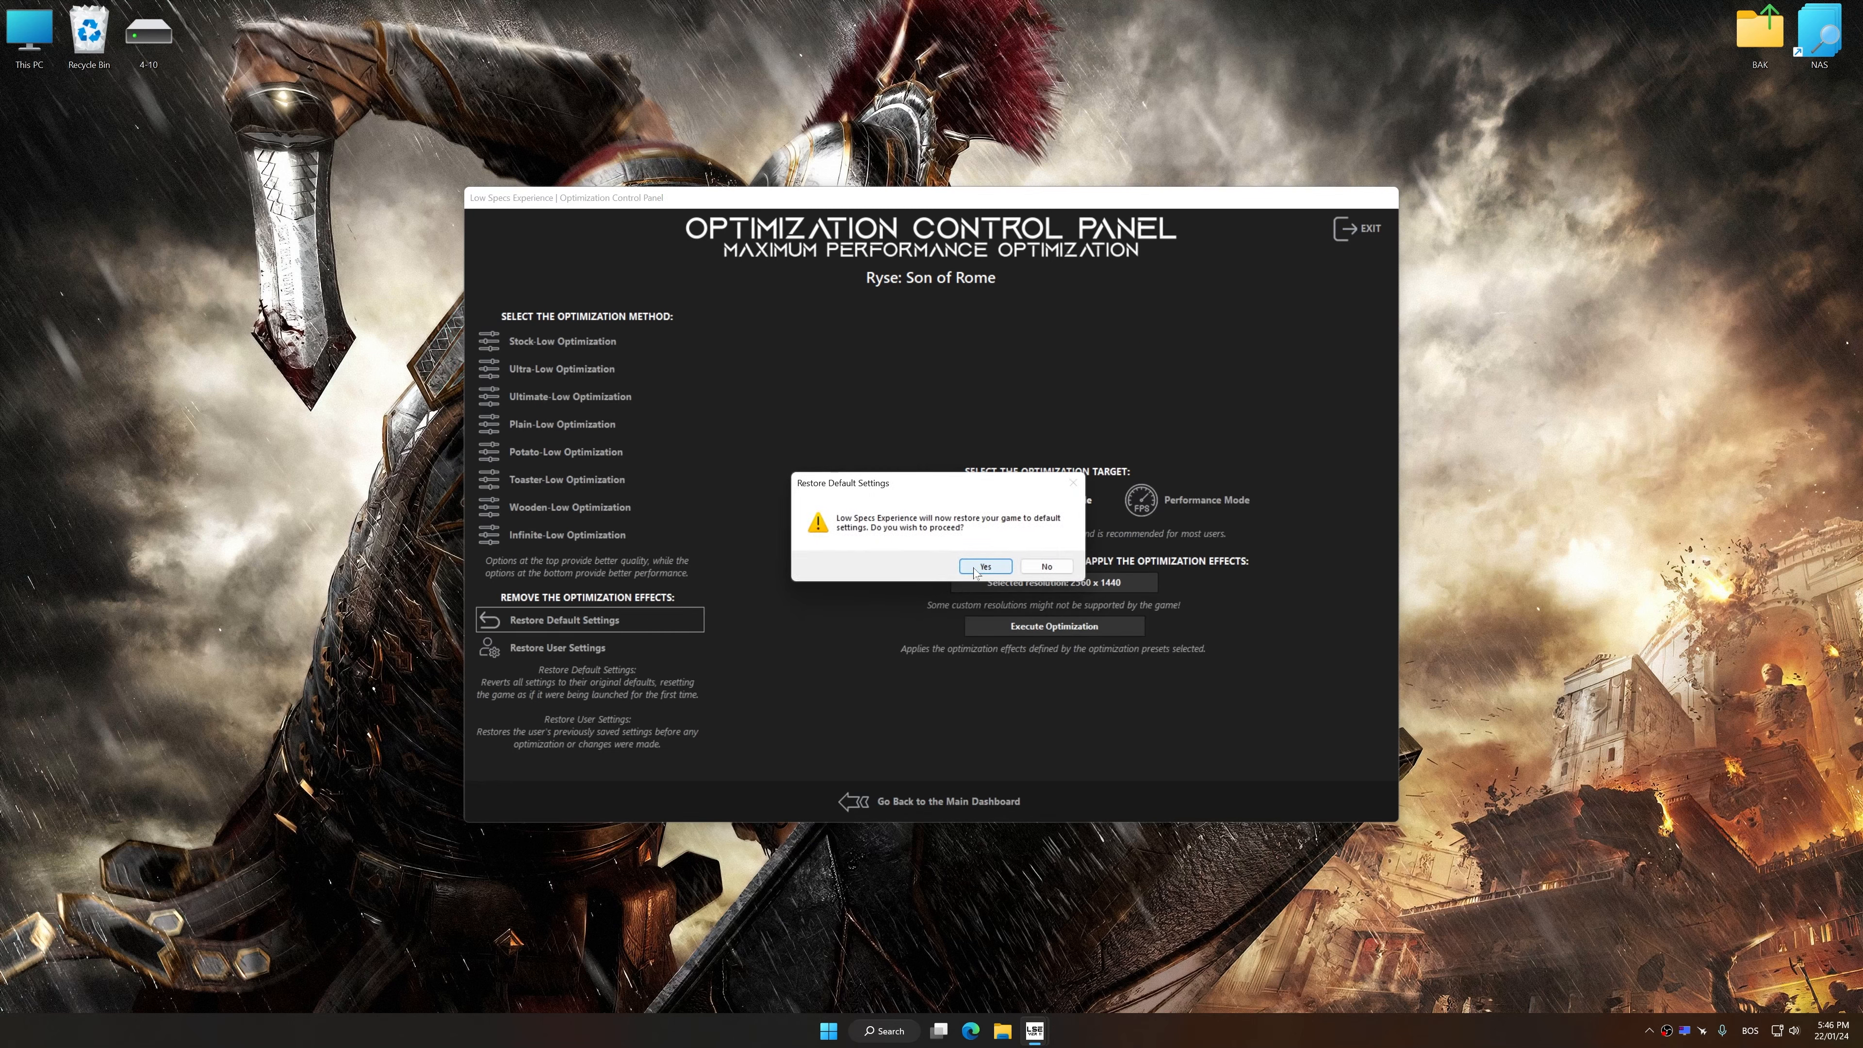
click(985, 565)
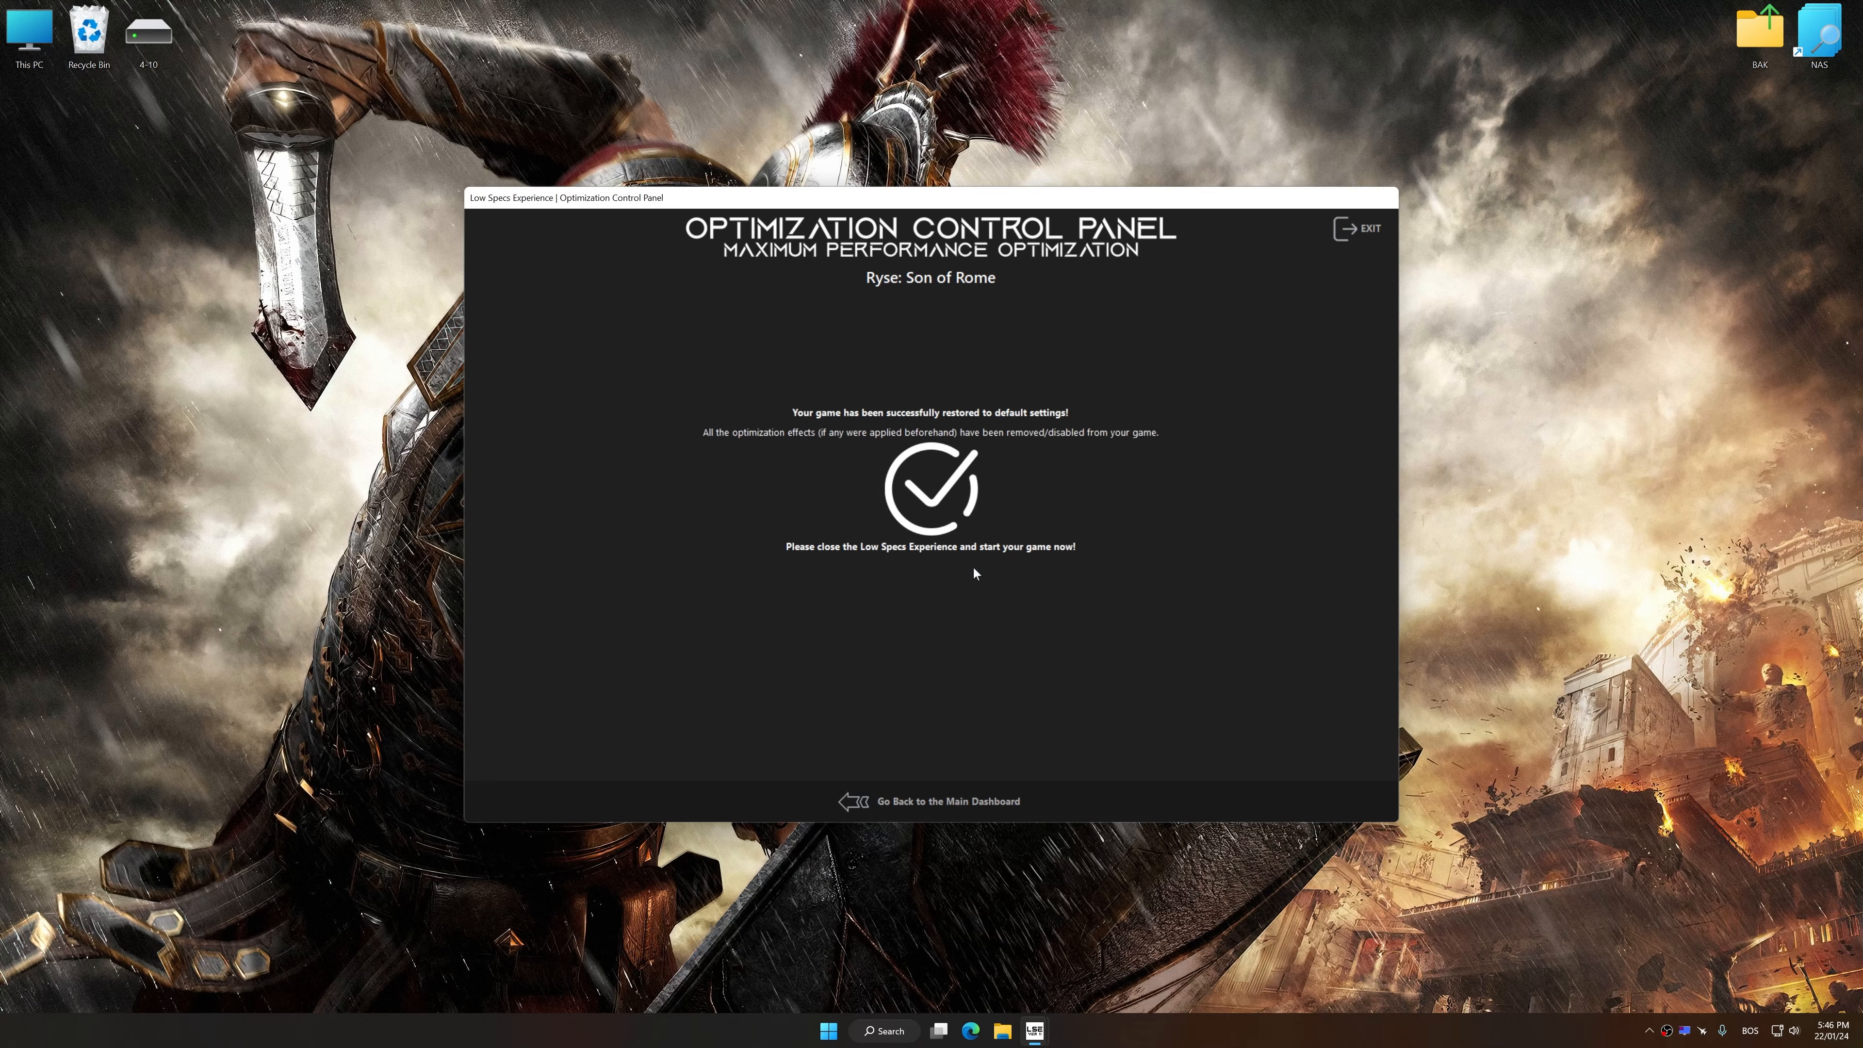